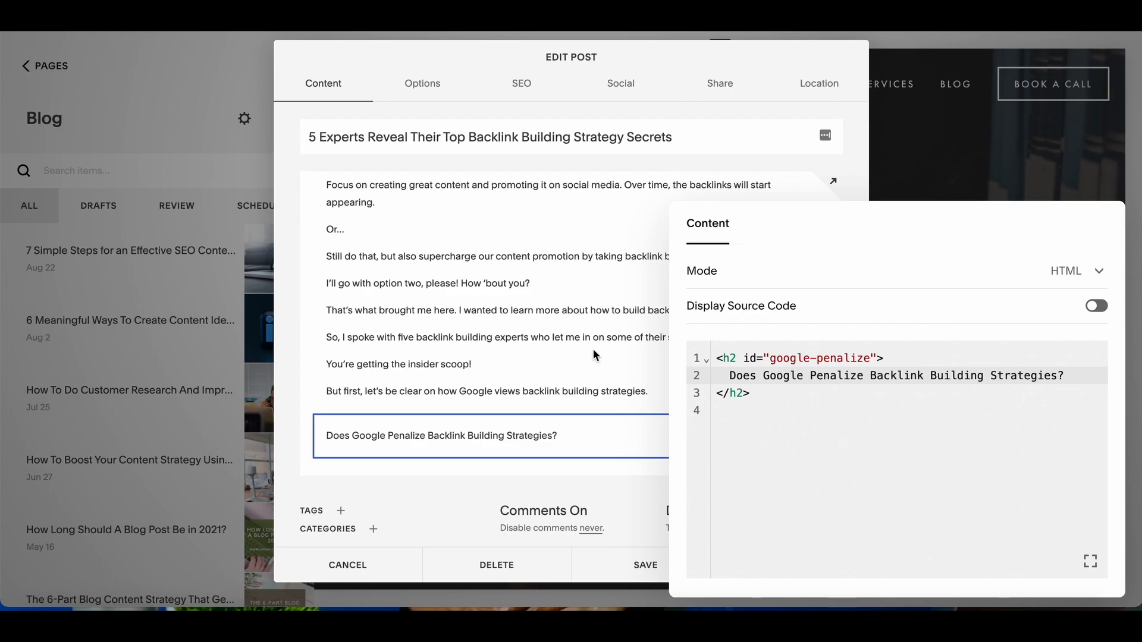
{"action": "mouse_move", "coordinate": [497, 402]}
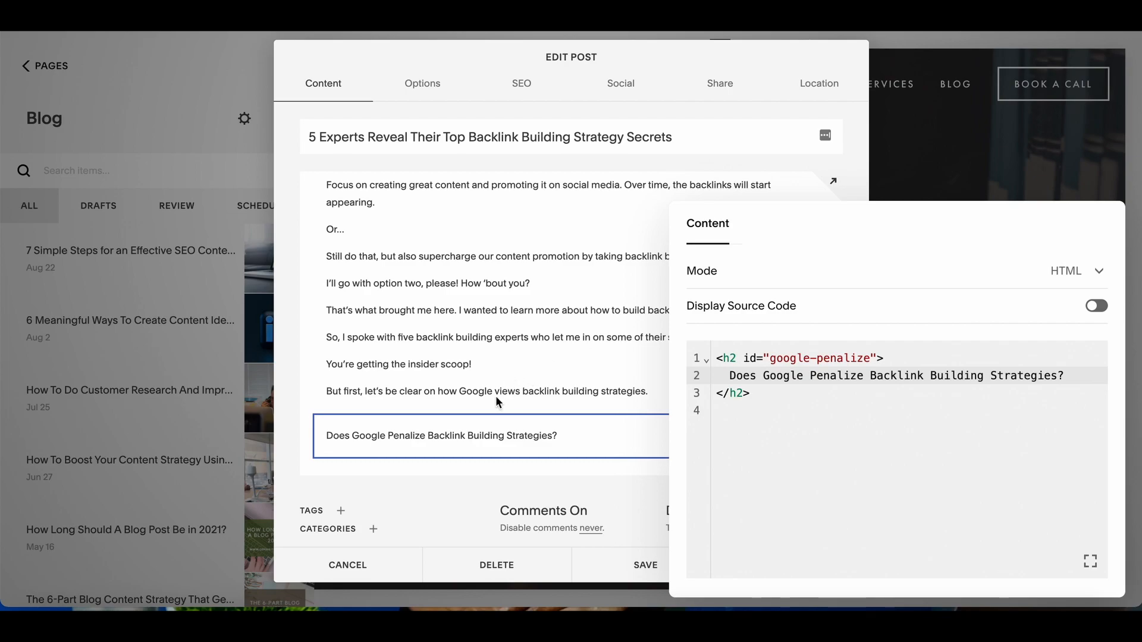
{"action": "mouse_move", "coordinate": [479, 438]}
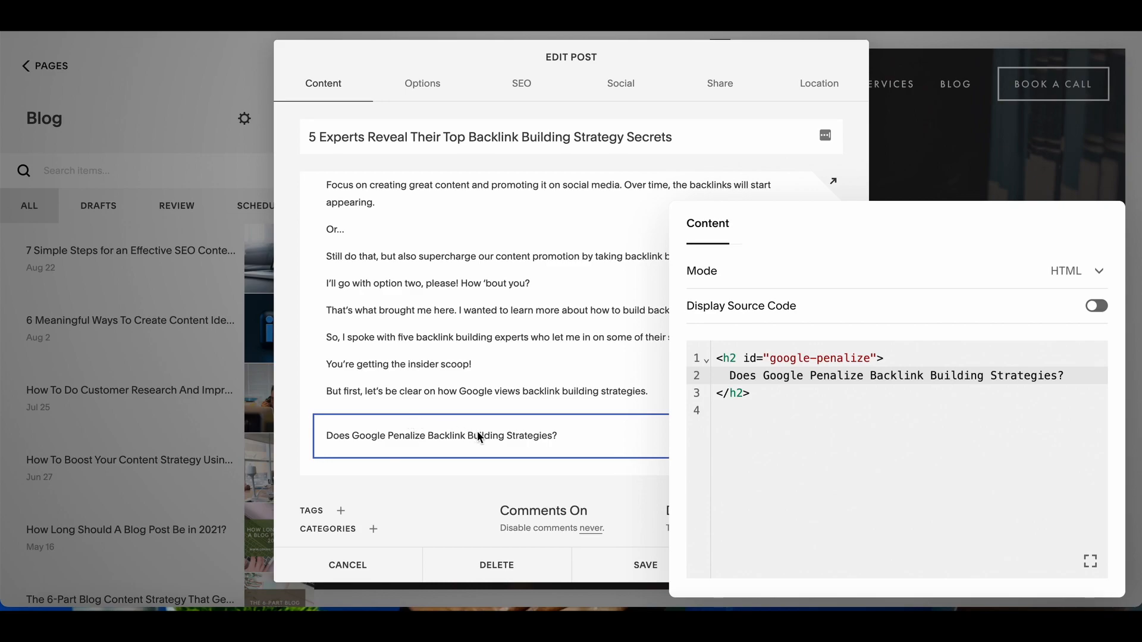
{"action": "mouse_move", "coordinate": [404, 441]}
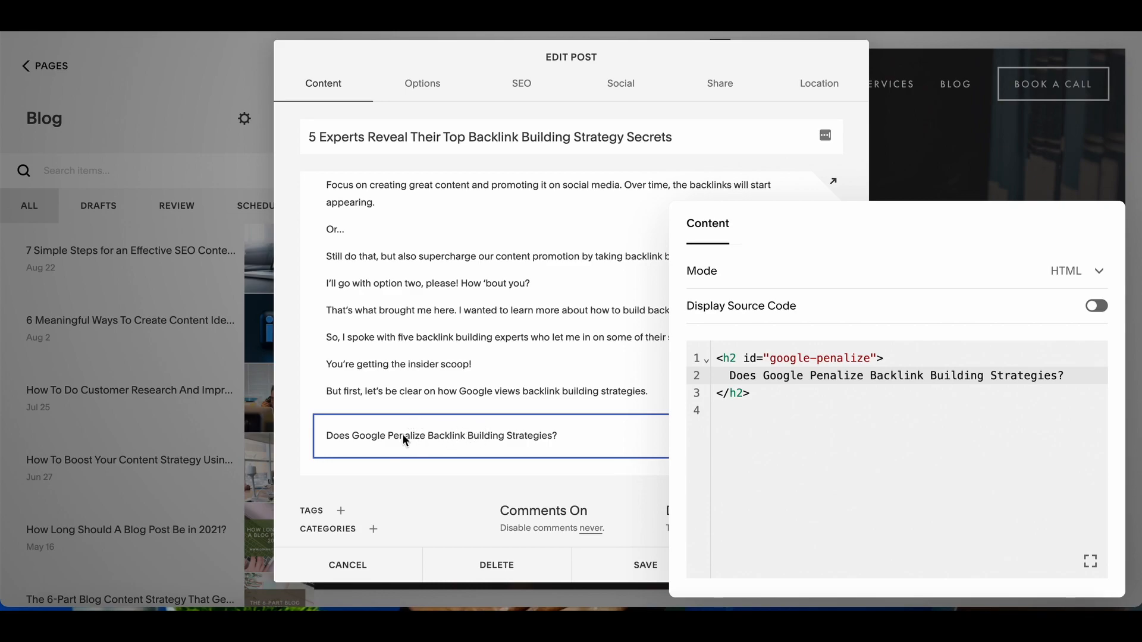
{"action": "mouse_move", "coordinate": [337, 446]}
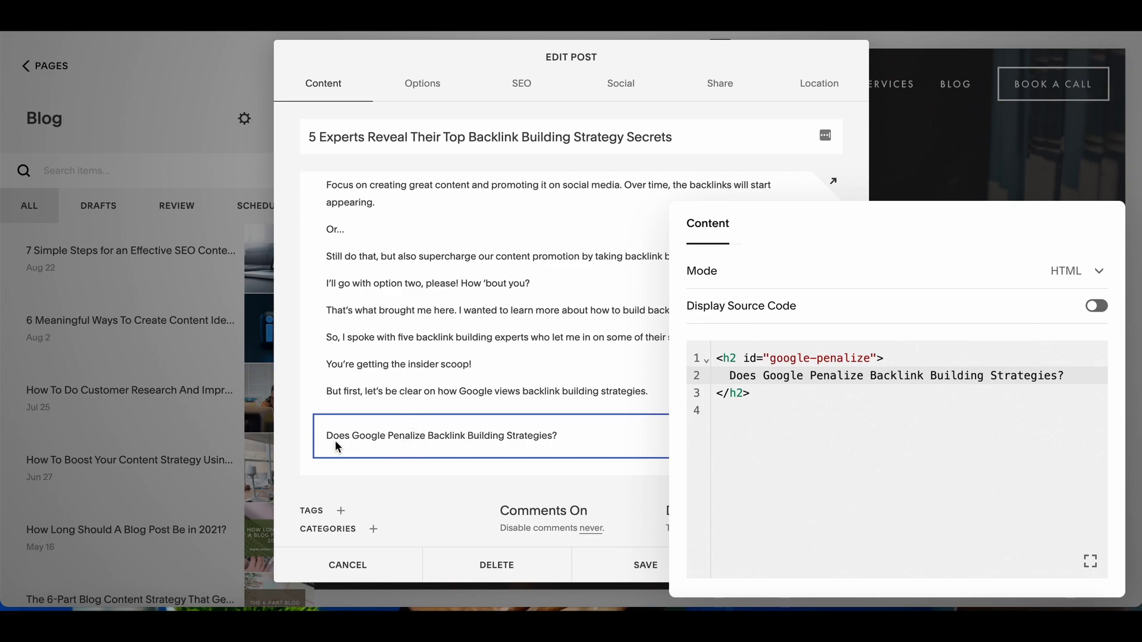
{"action": "mouse_move", "coordinate": [535, 442]}
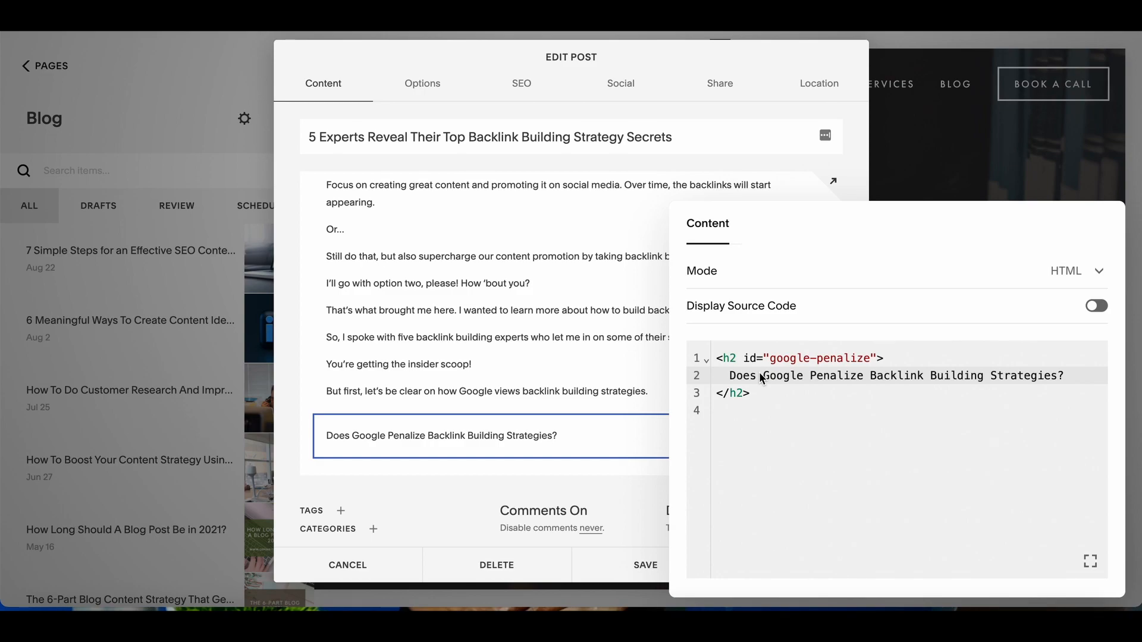
{"action": "mouse_move", "coordinate": [764, 377]}
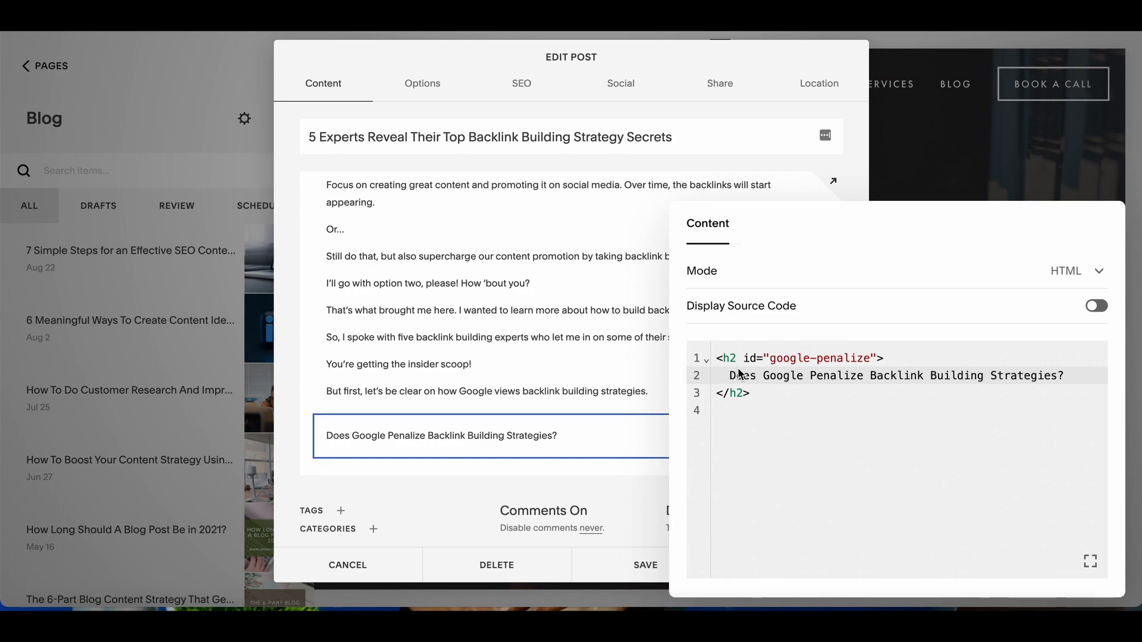
{"action": "mouse_move", "coordinate": [732, 363]}
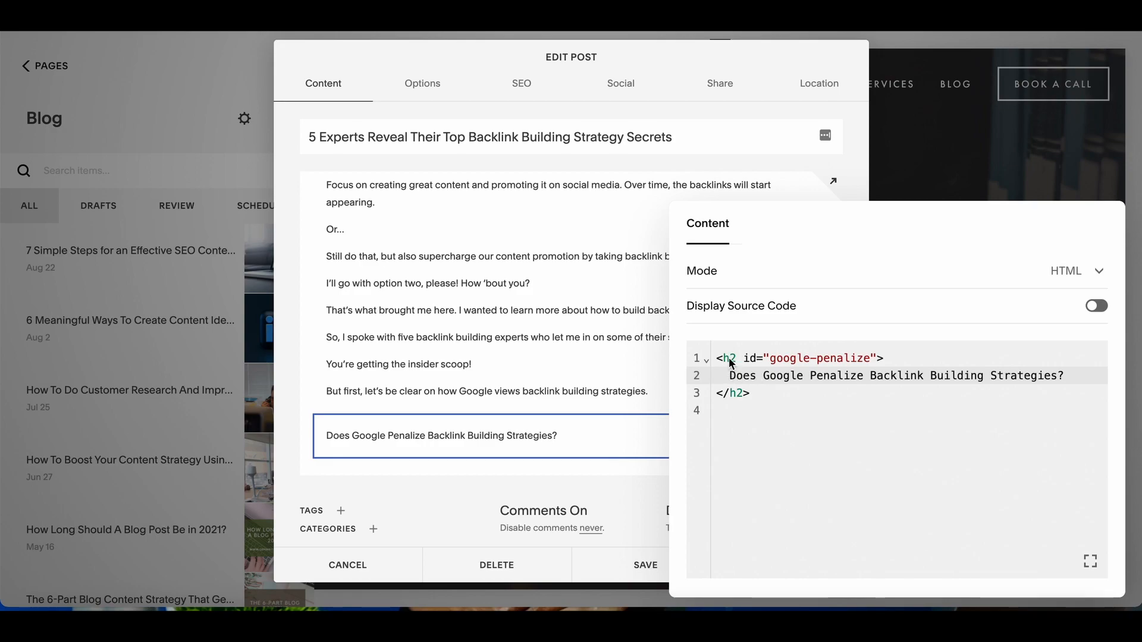
{"action": "mouse_move", "coordinate": [496, 329]}
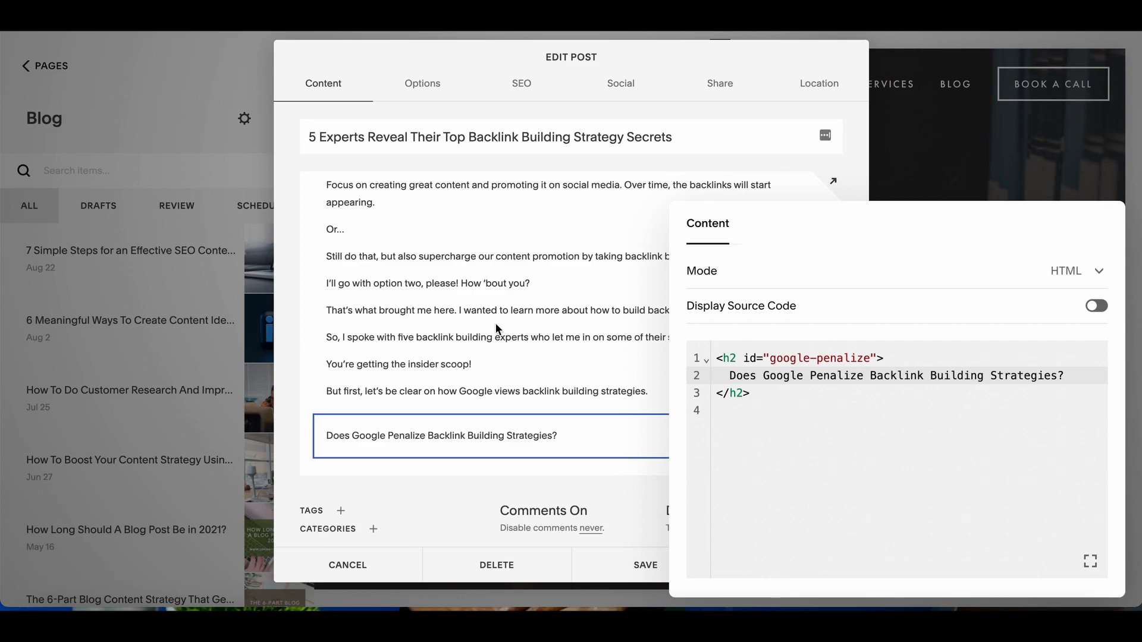
{"action": "mouse_move", "coordinate": [734, 364]}
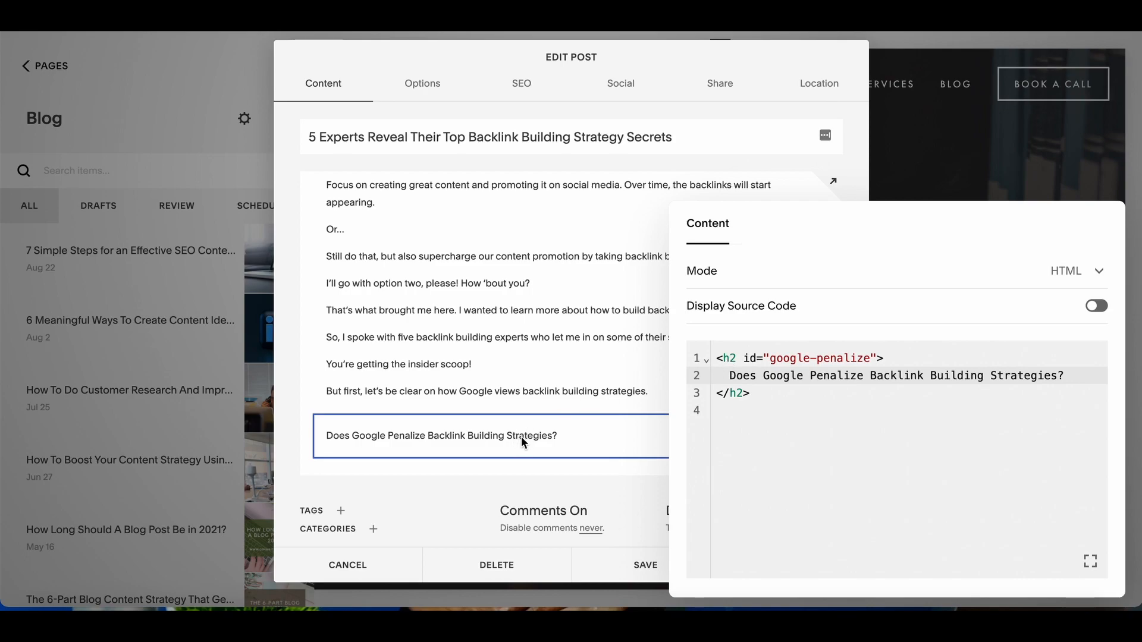
{"action": "mouse_move", "coordinate": [776, 369]}
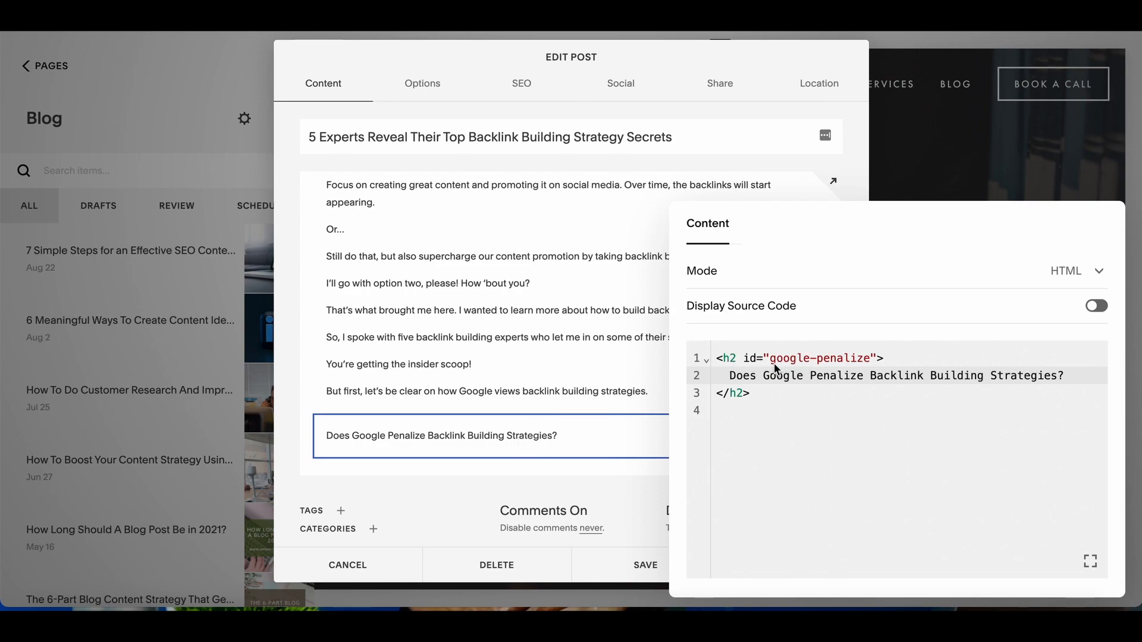
{"action": "mouse_move", "coordinate": [780, 436]}
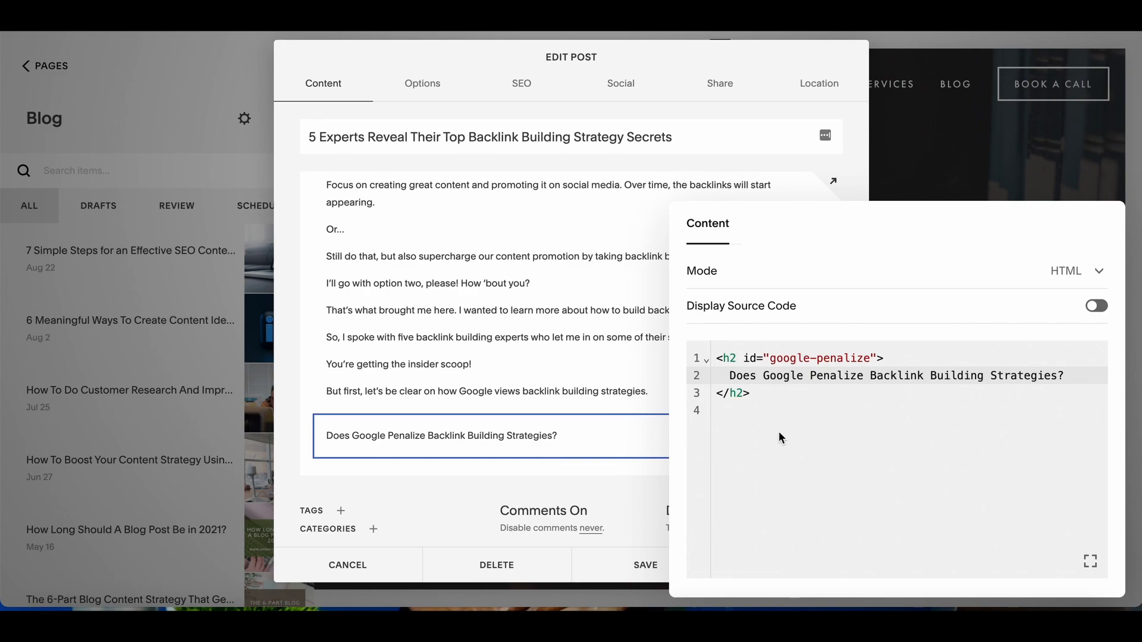
{"action": "mouse_move", "coordinate": [873, 367]}
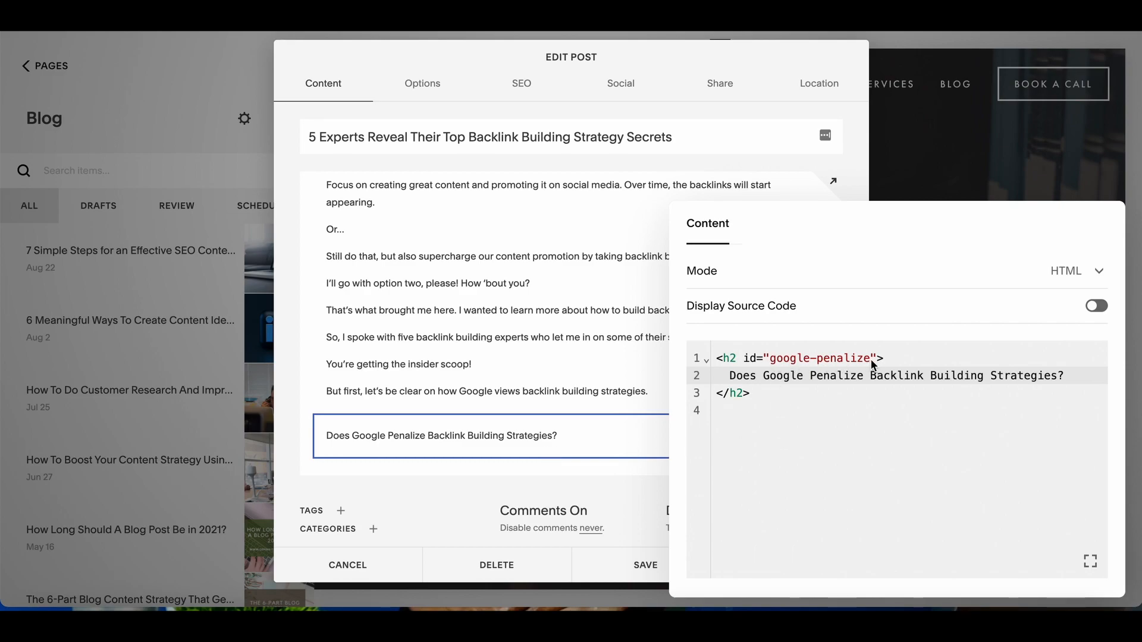
{"action": "mouse_move", "coordinate": [813, 370]}
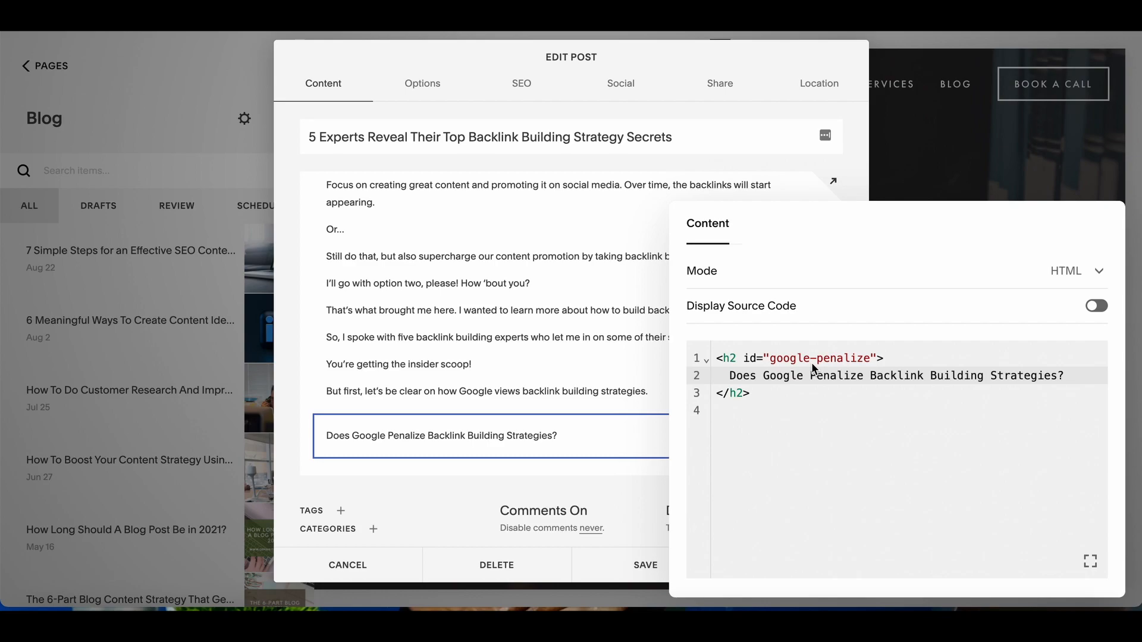
{"action": "mouse_move", "coordinate": [882, 384]}
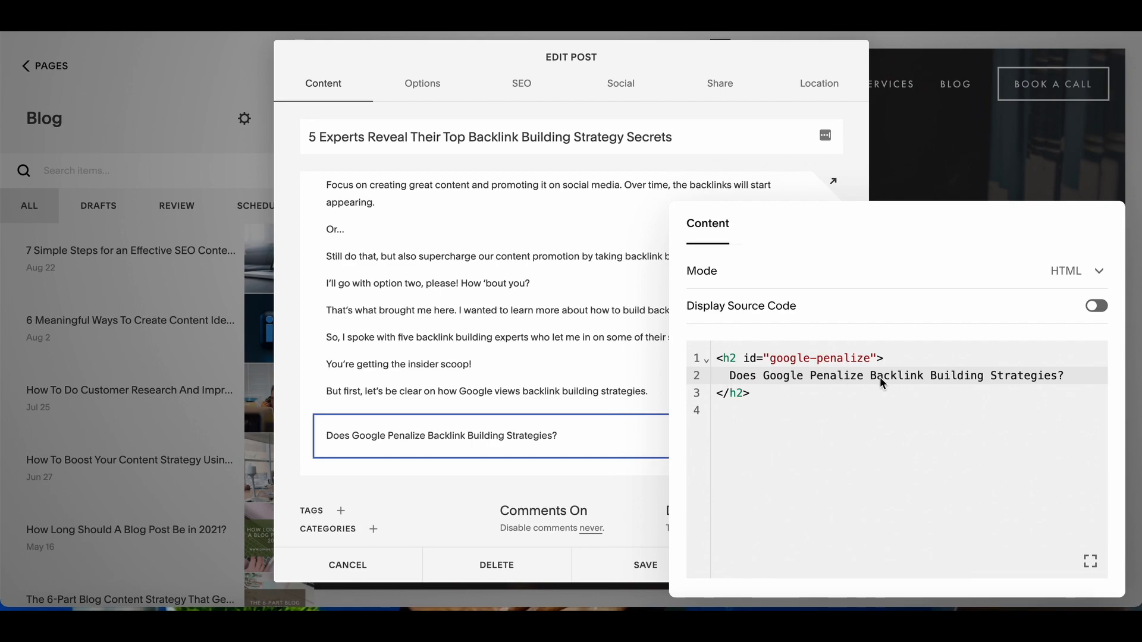
{"action": "mouse_move", "coordinate": [724, 382]}
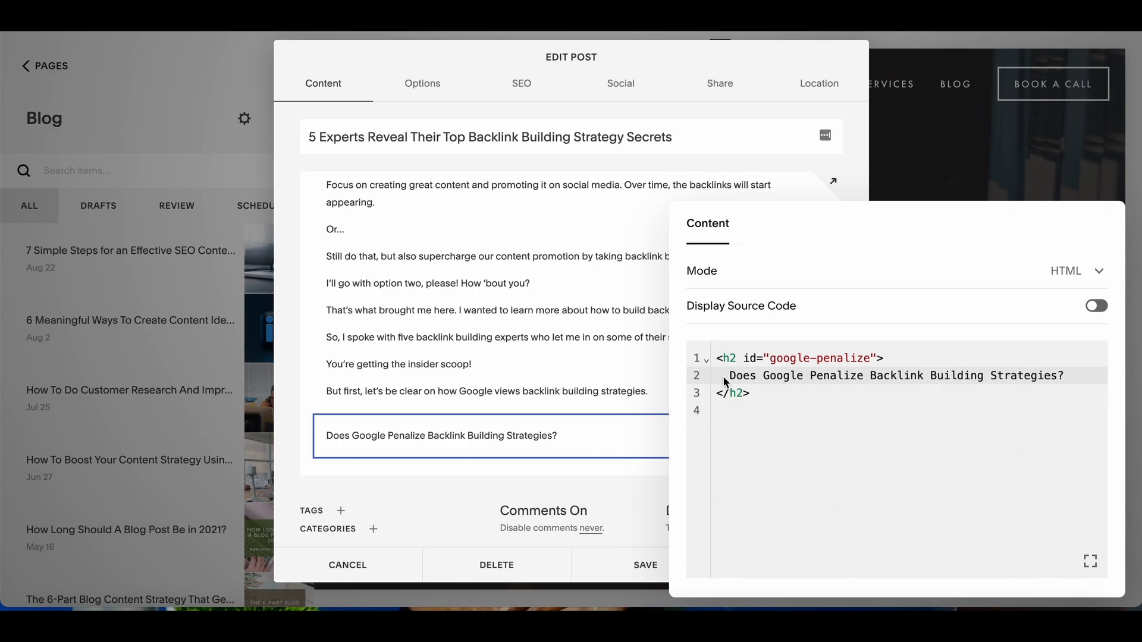
{"action": "mouse_move", "coordinate": [355, 459]}
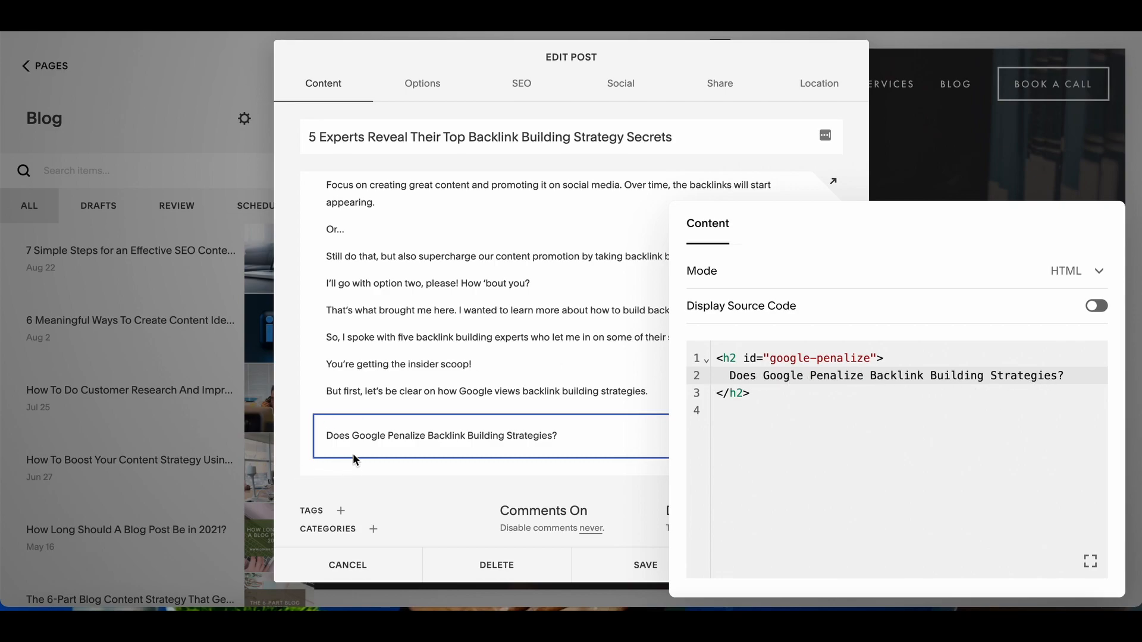
{"action": "mouse_move", "coordinate": [728, 400]}
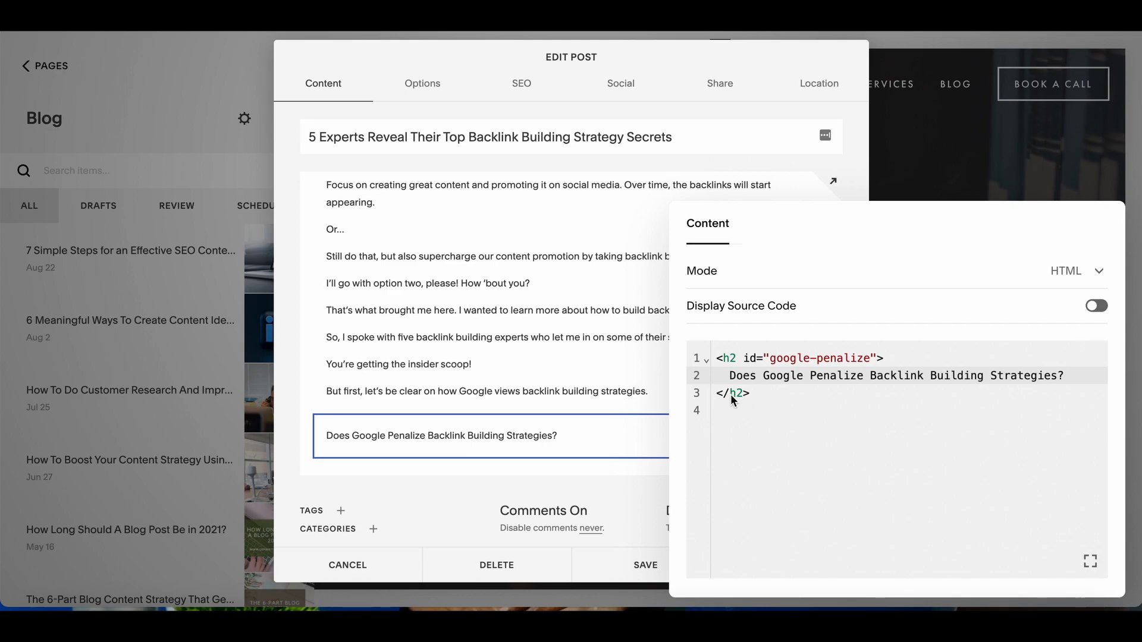
{"action": "mouse_move", "coordinate": [741, 403]}
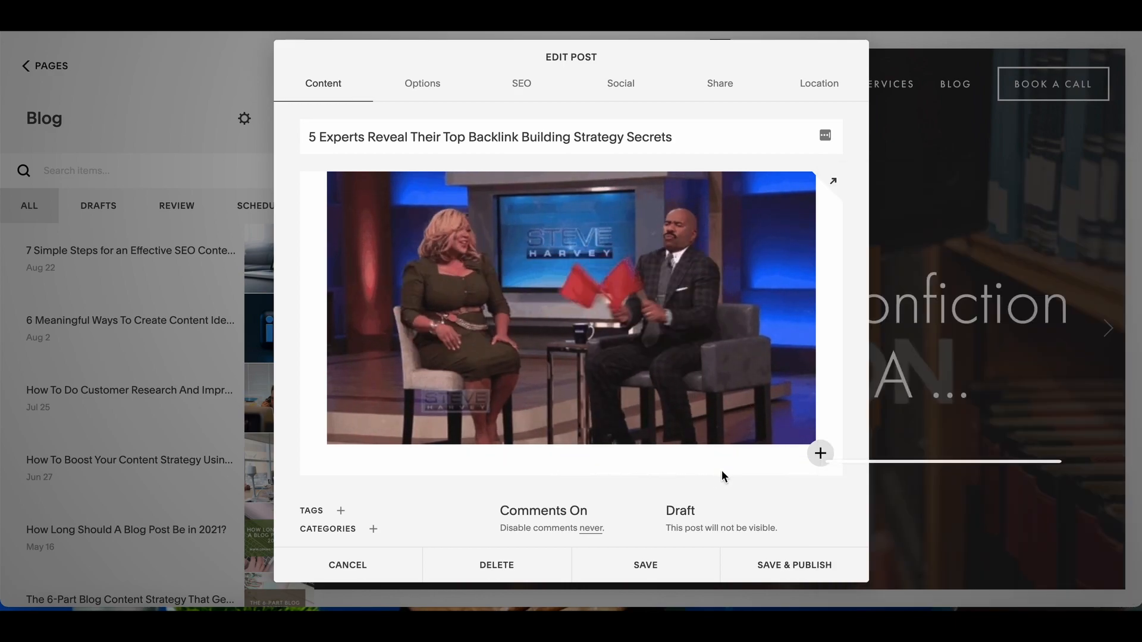
Insert a Code block at the spot just below the animated GIF.
{"action": "left_click", "coordinate": [572, 459]}
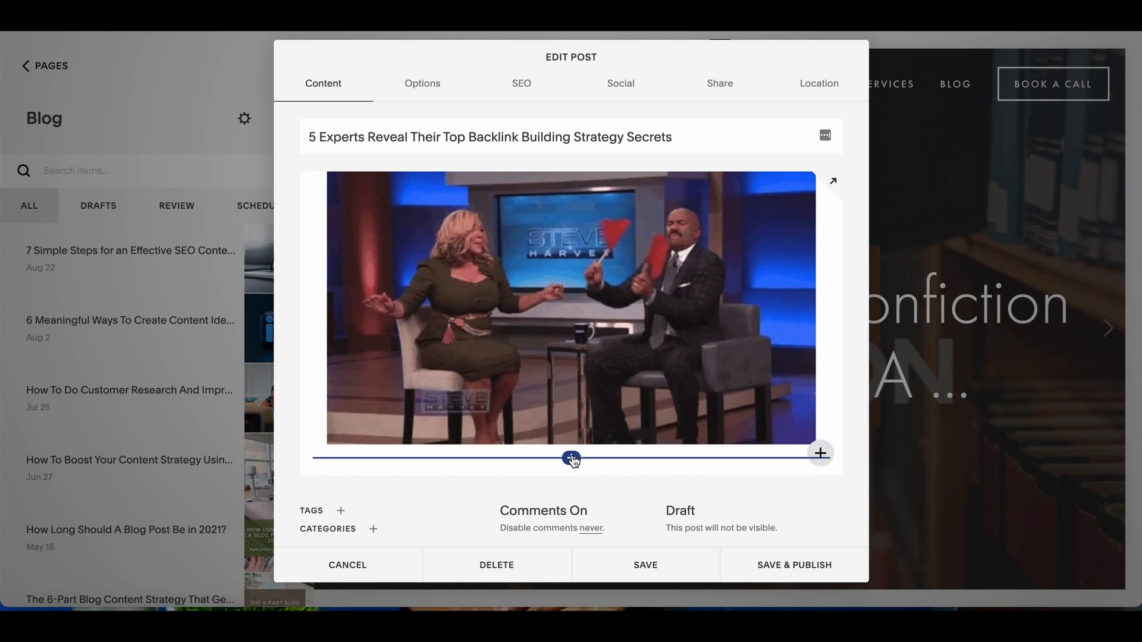
{"action": "left_click", "coordinate": [819, 453]}
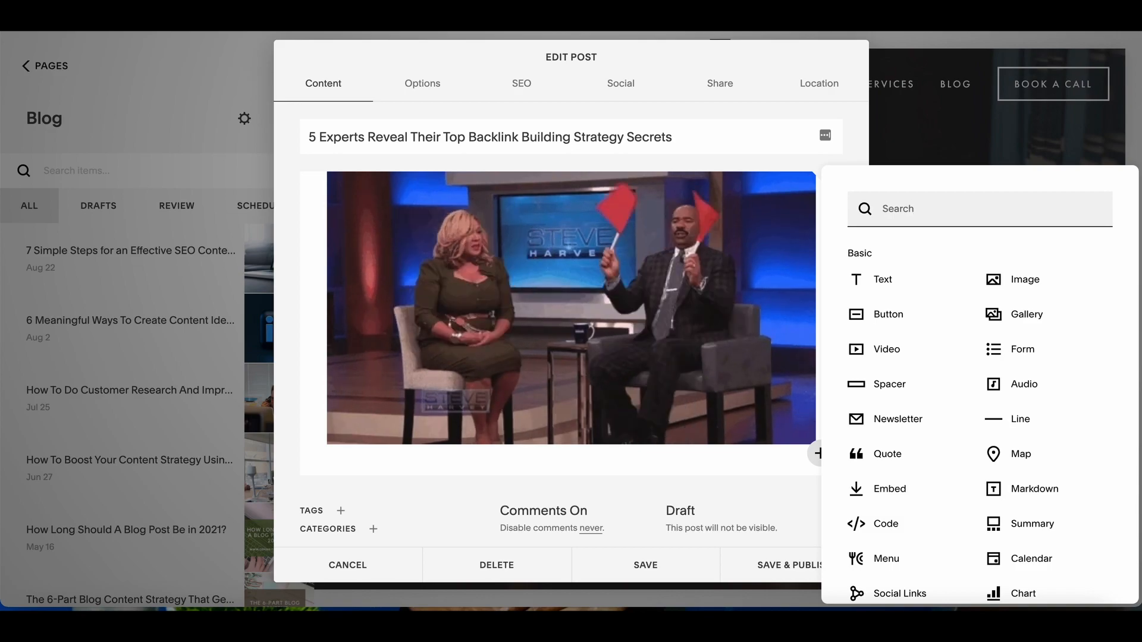
{"action": "type", "text": "code"}
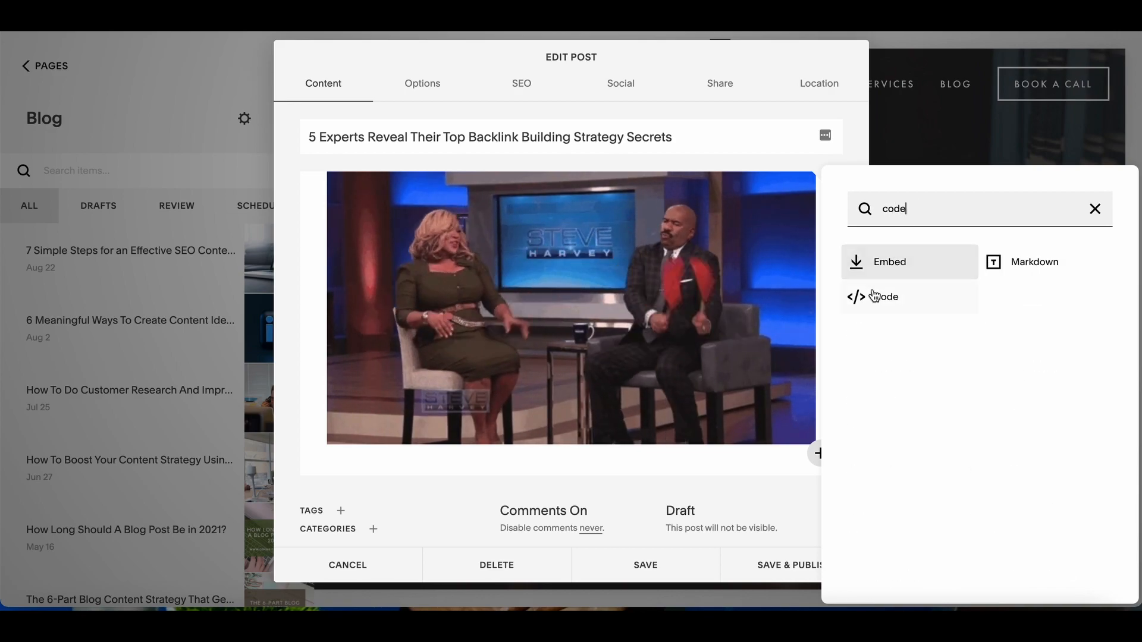
{"action": "left_click", "coordinate": [881, 296]}
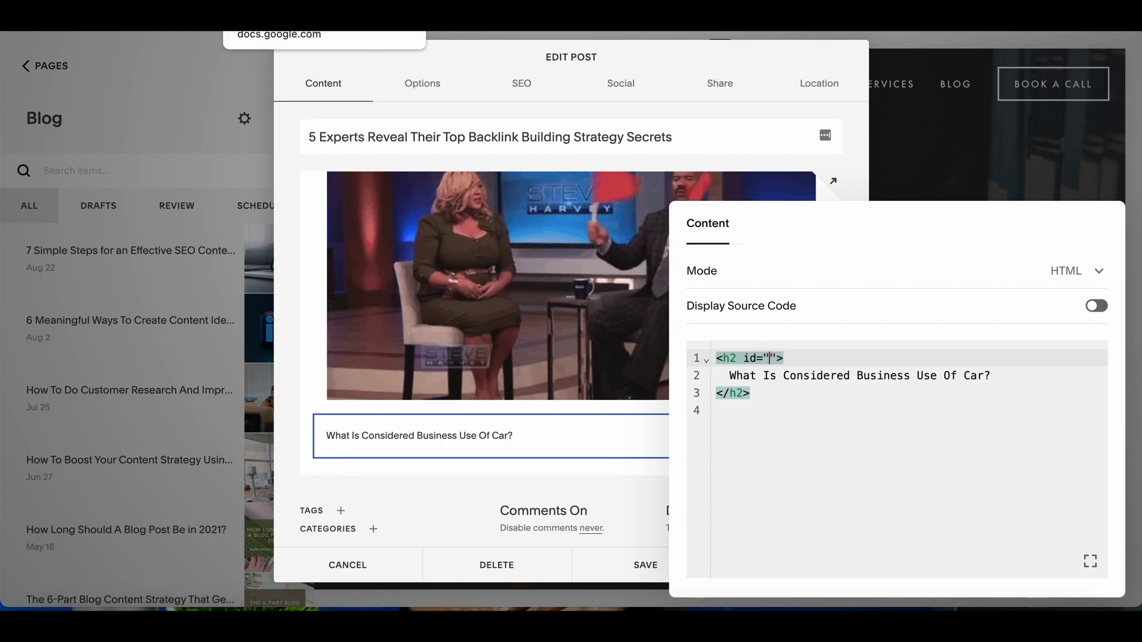
Enter heading 'What Is A Backlink Building Strategy?' as an h2 with id 'what-is'.
{"action": "type", "text": "What Is A Backlink Building Strategy?"}
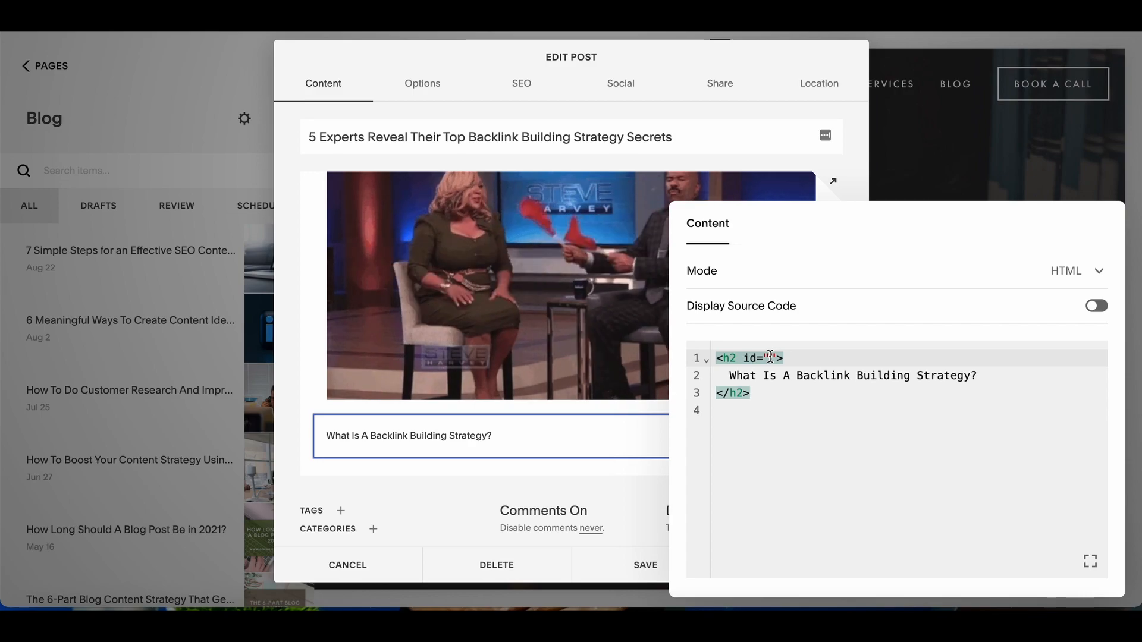
{"action": "type", "text": "what-is"}
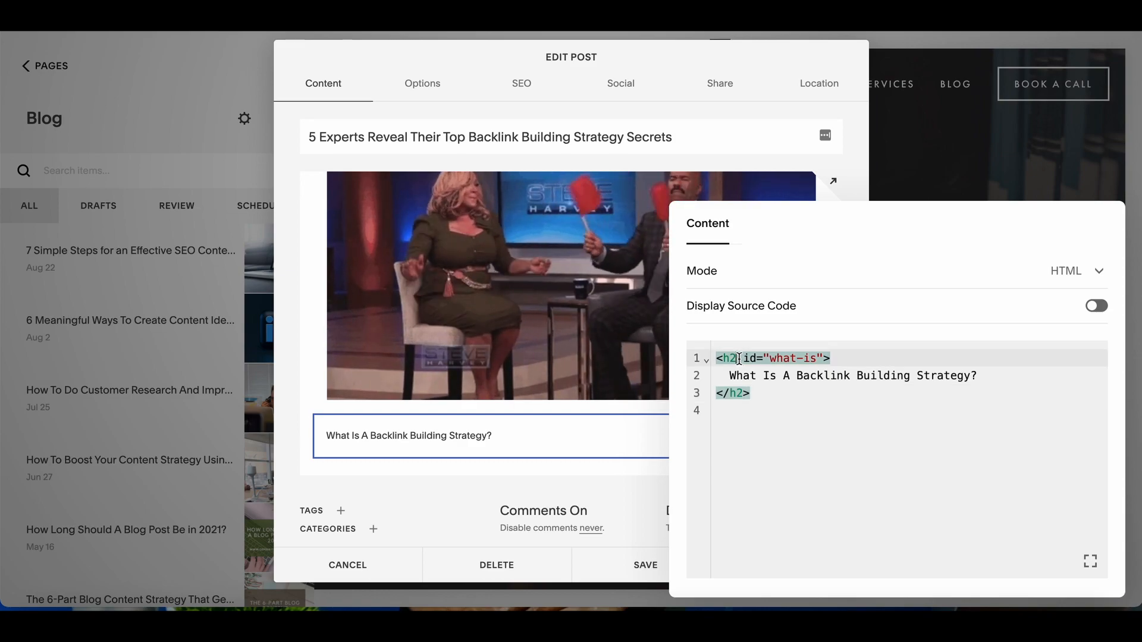
{"action": "type", "text": "3"}
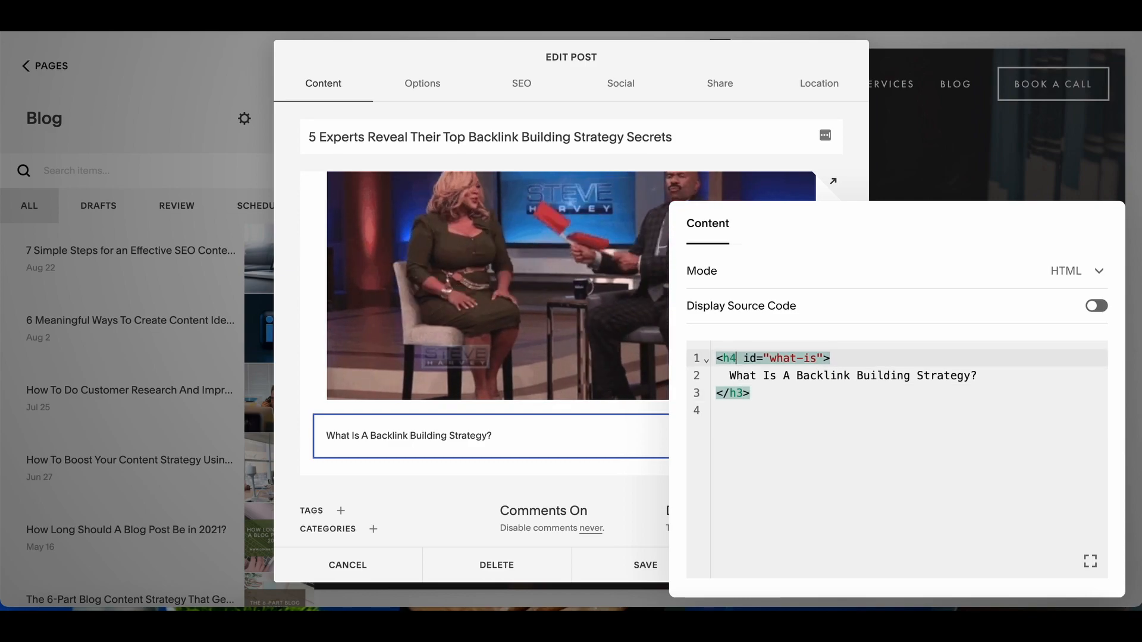
{"action": "type", "text": "4"}
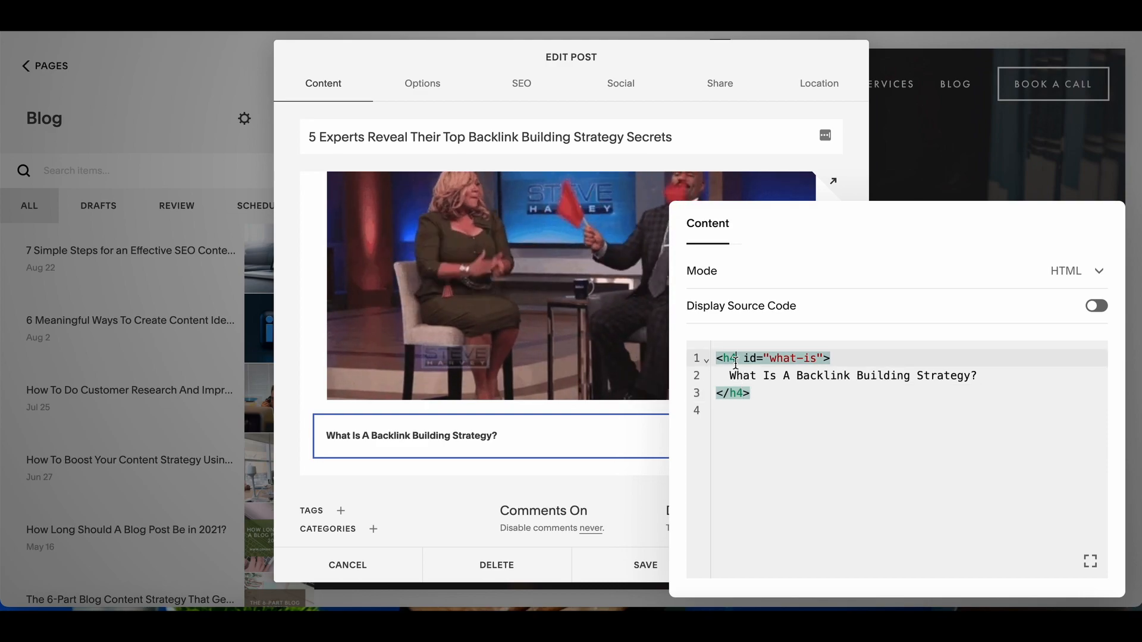
{"action": "type", "text": "h2"}
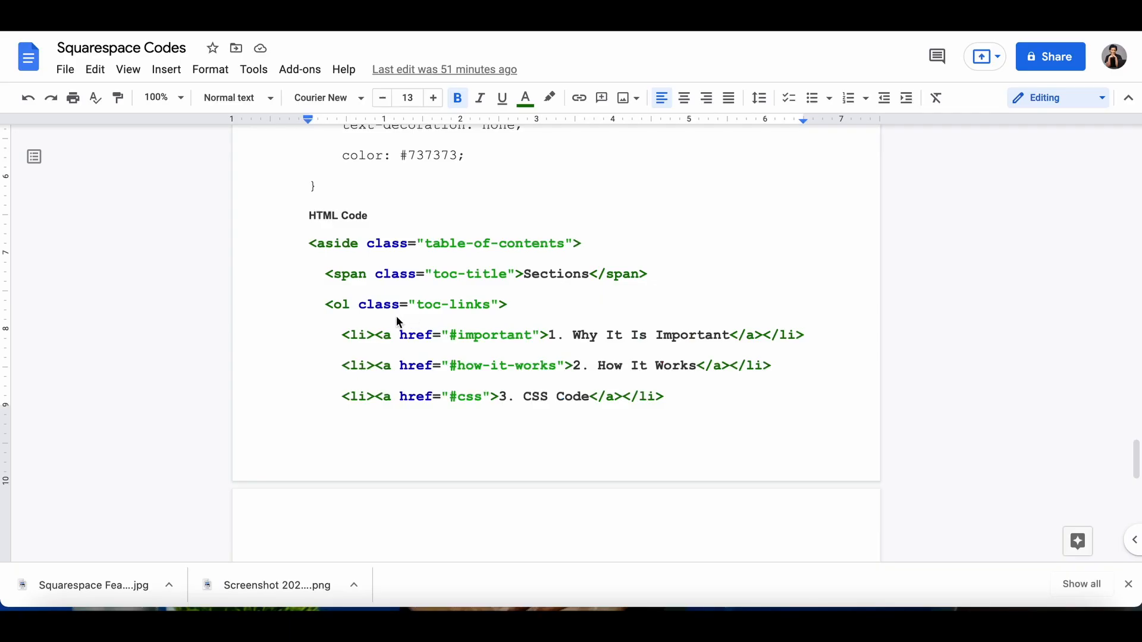
Scroll the Squarespace Codes doc to the table-of-contents HTML section.
{"action": "scroll", "scroll_direction": "down", "scroll_amount": 3}
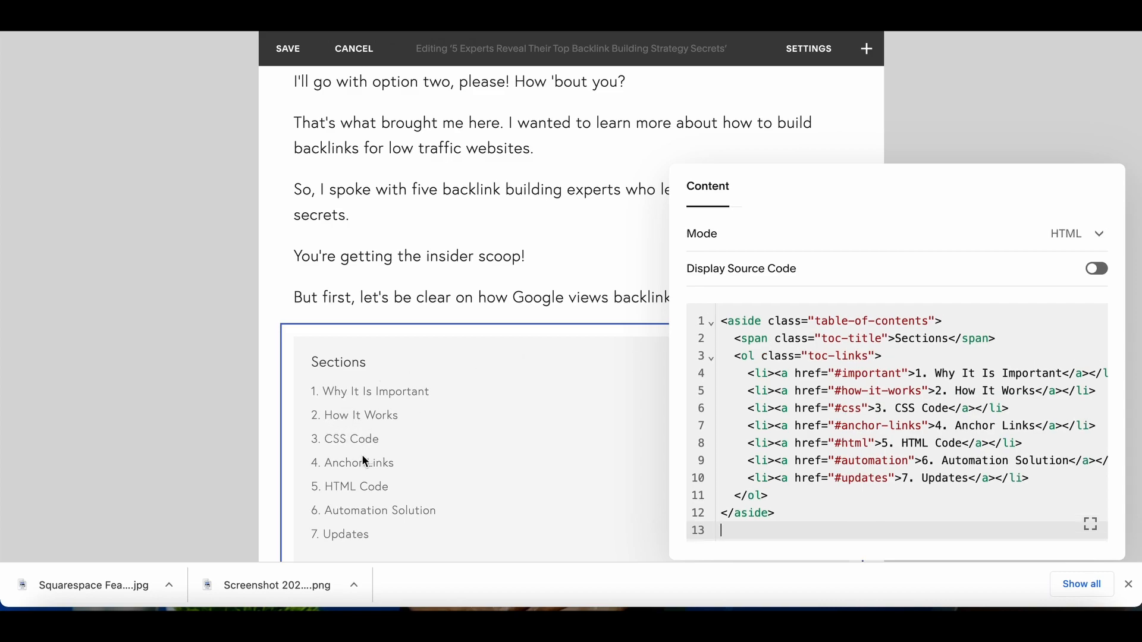
Edit the contents HTML so the first link's href is a bare '#'.
{"action": "scroll", "scroll_direction": "down", "scroll_amount": 3}
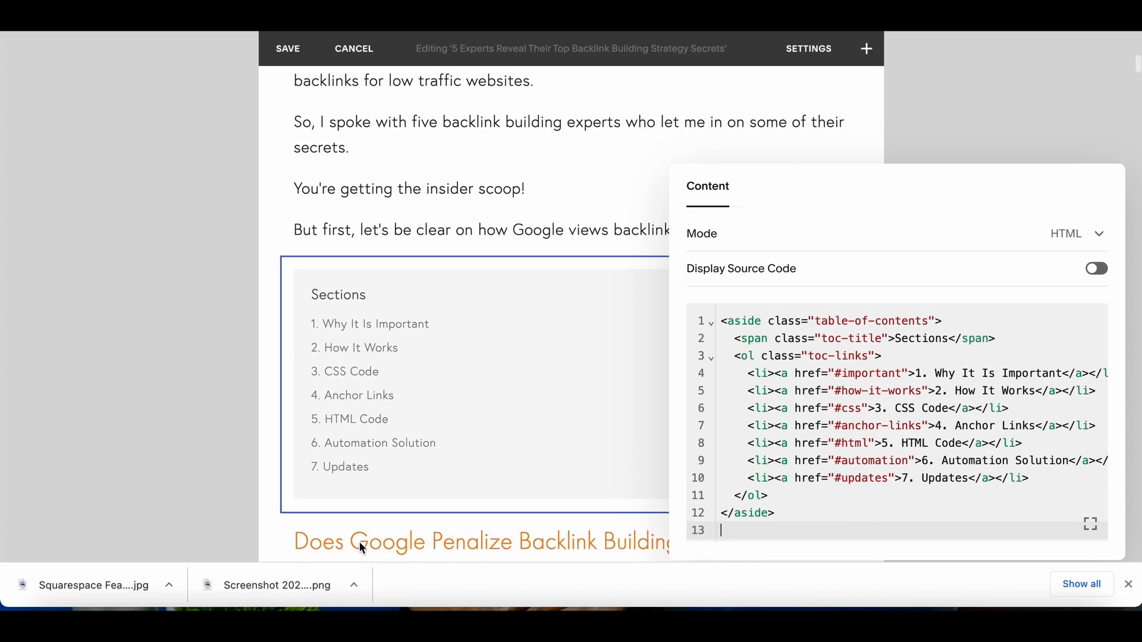
{"action": "scroll", "scroll_direction": "down", "scroll_amount": 3}
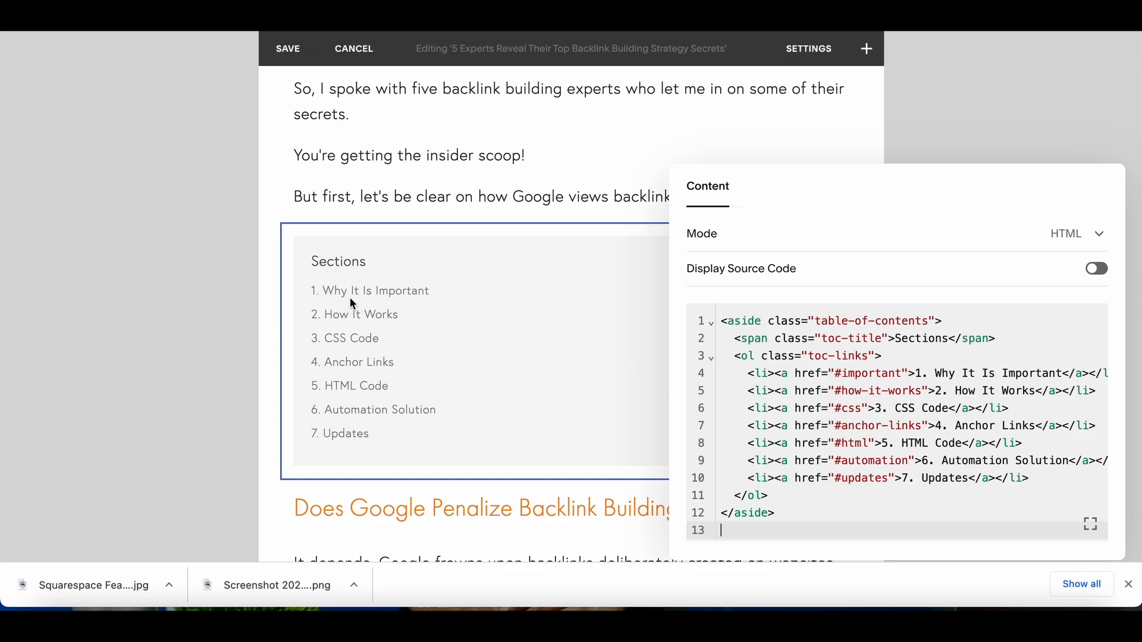
{"action": "mouse_move", "coordinate": [527, 436]}
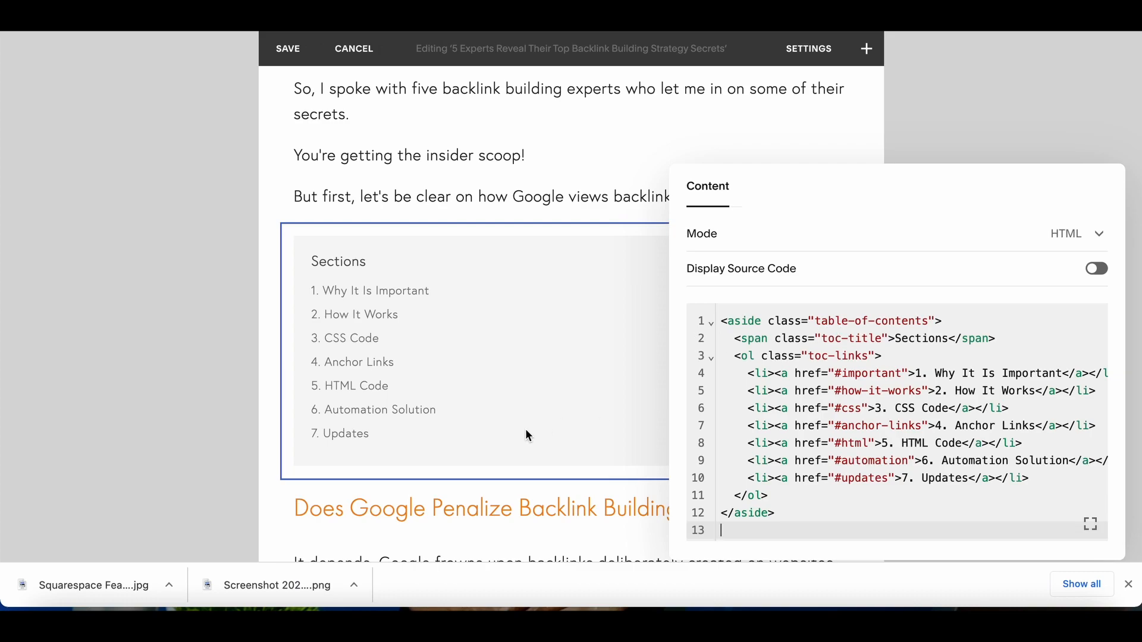
{"action": "scroll", "scroll_direction": "down", "scroll_amount": 3}
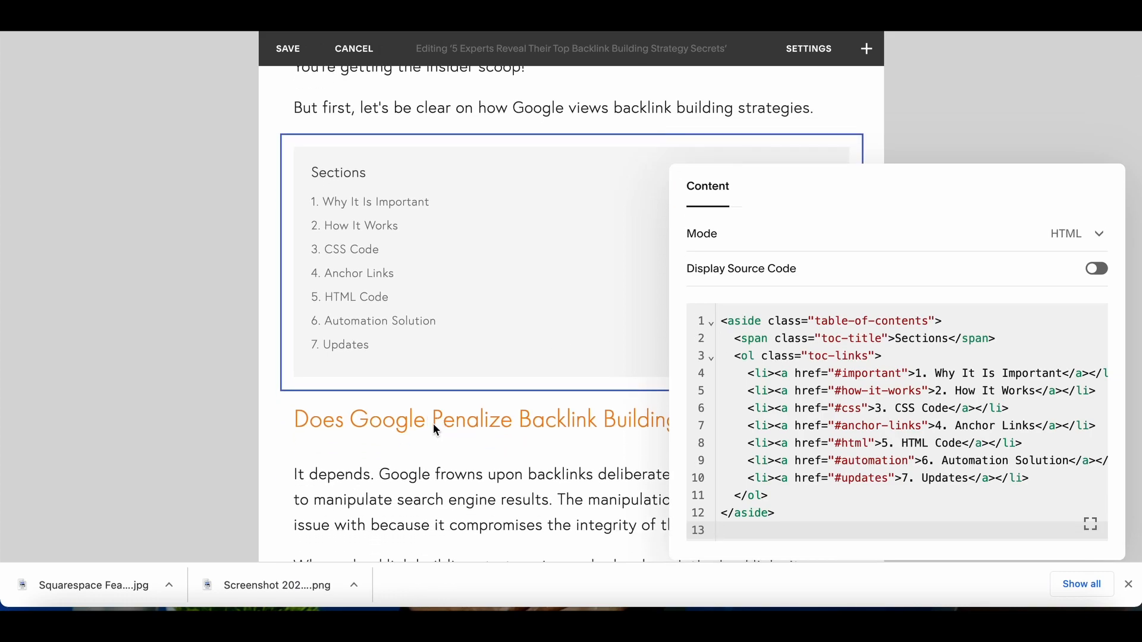
{"action": "left_click", "coordinate": [721, 529]}
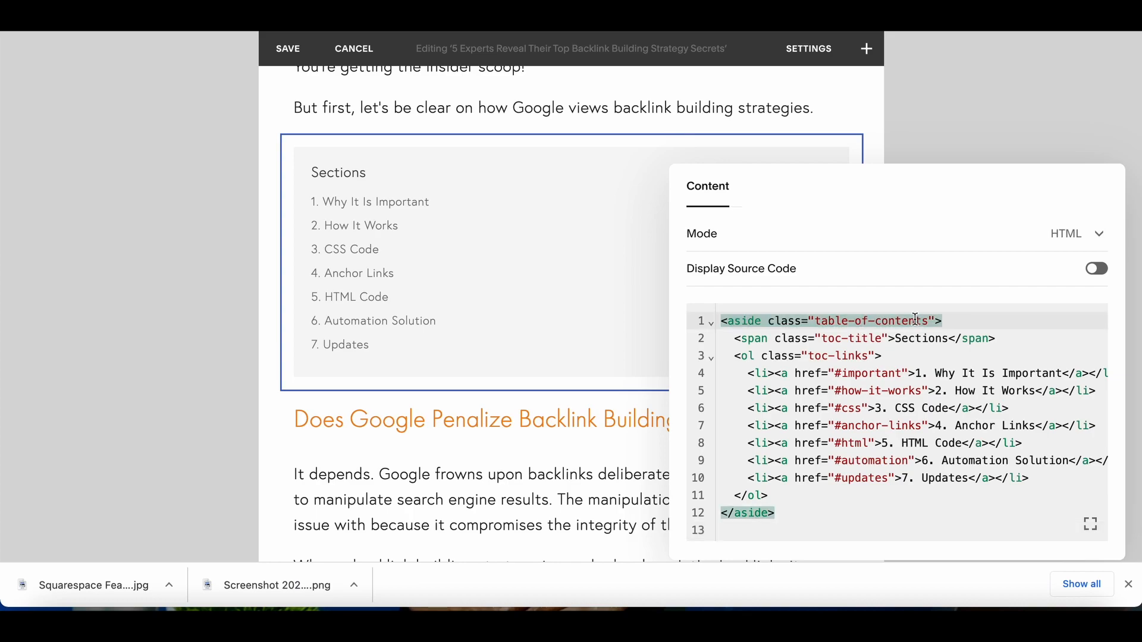
{"action": "mouse_move", "coordinate": [872, 388]}
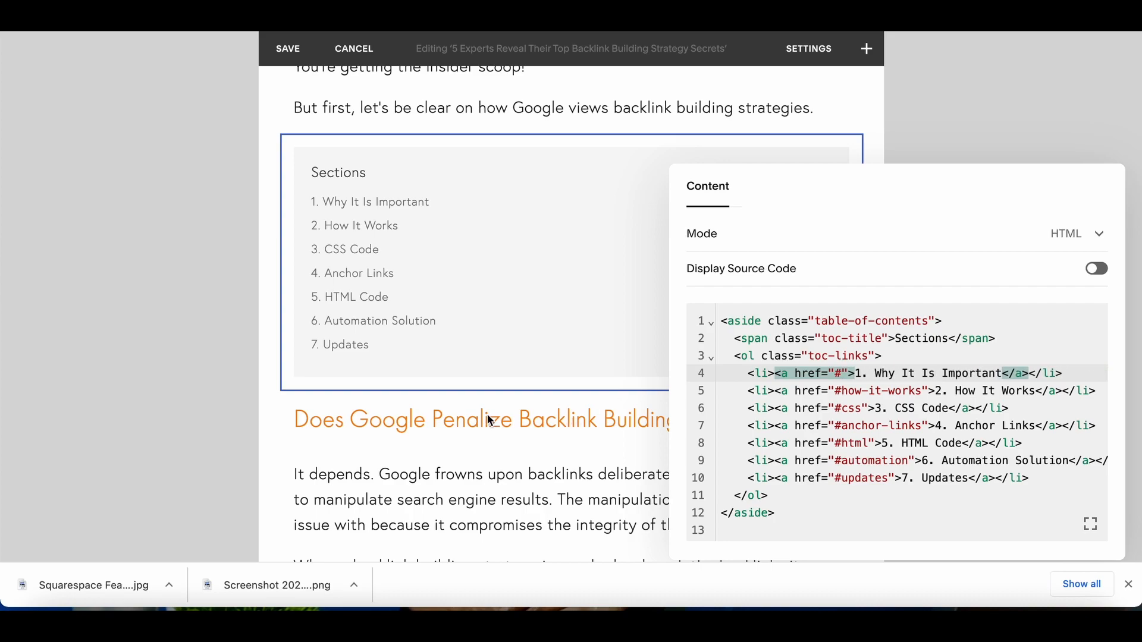
{"action": "mouse_move", "coordinate": [448, 428]}
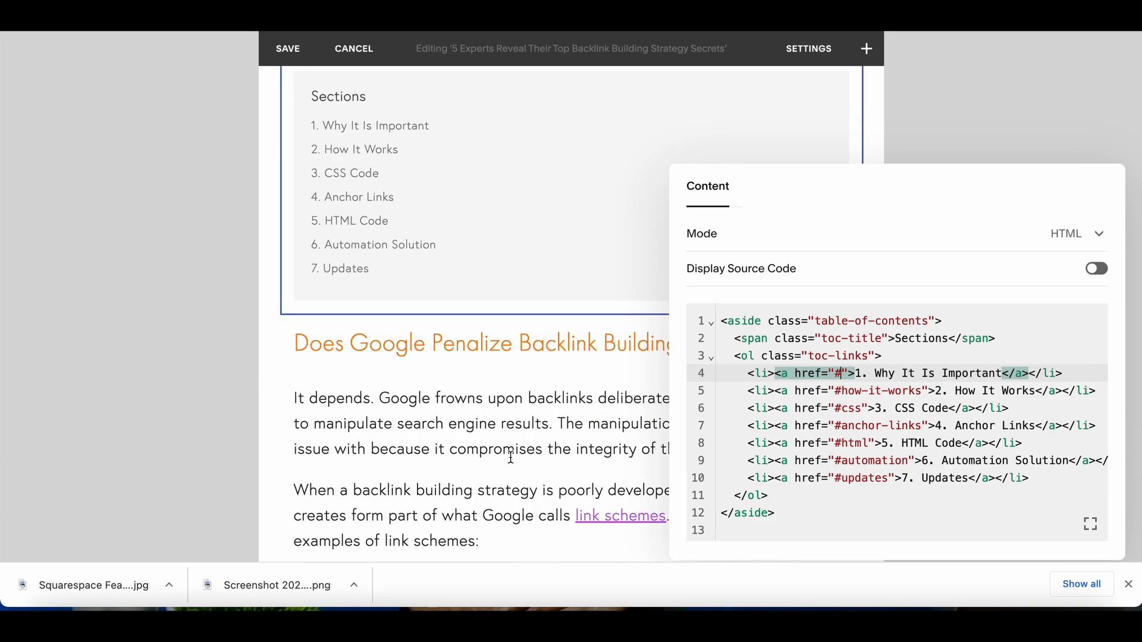
{"action": "scroll", "scroll_direction": "down", "scroll_amount": 3}
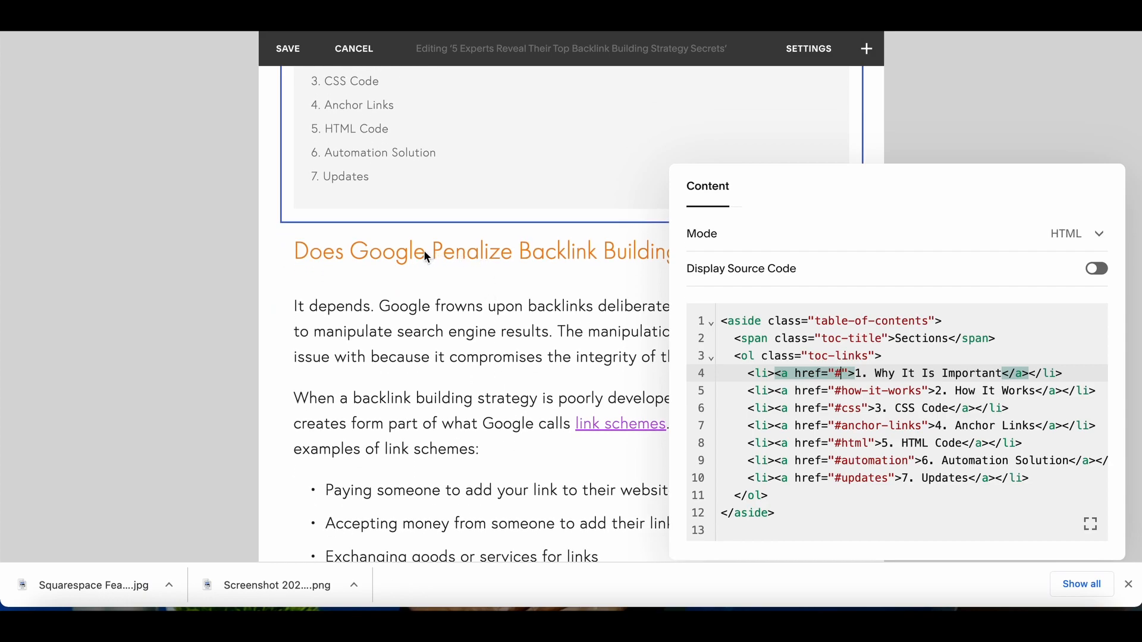
{"action": "mouse_move", "coordinate": [417, 268]}
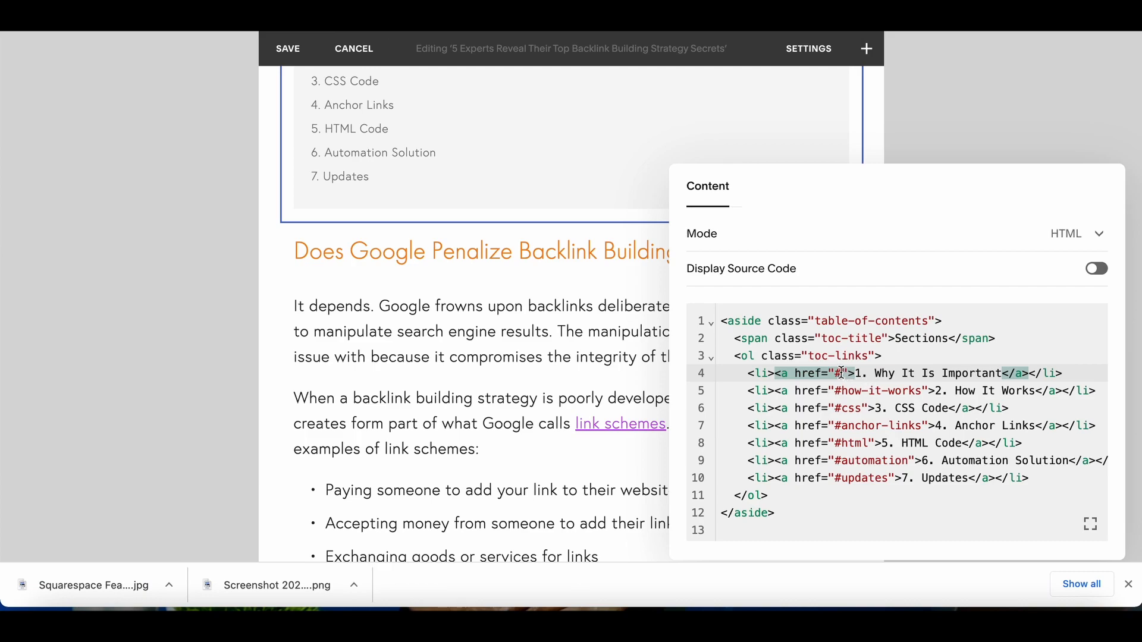
Point the first link to '#google-penalize' and label it '1. Does Google Penalize Backlink Building Strategies?'.
{"action": "type", "text": "google-pena"}
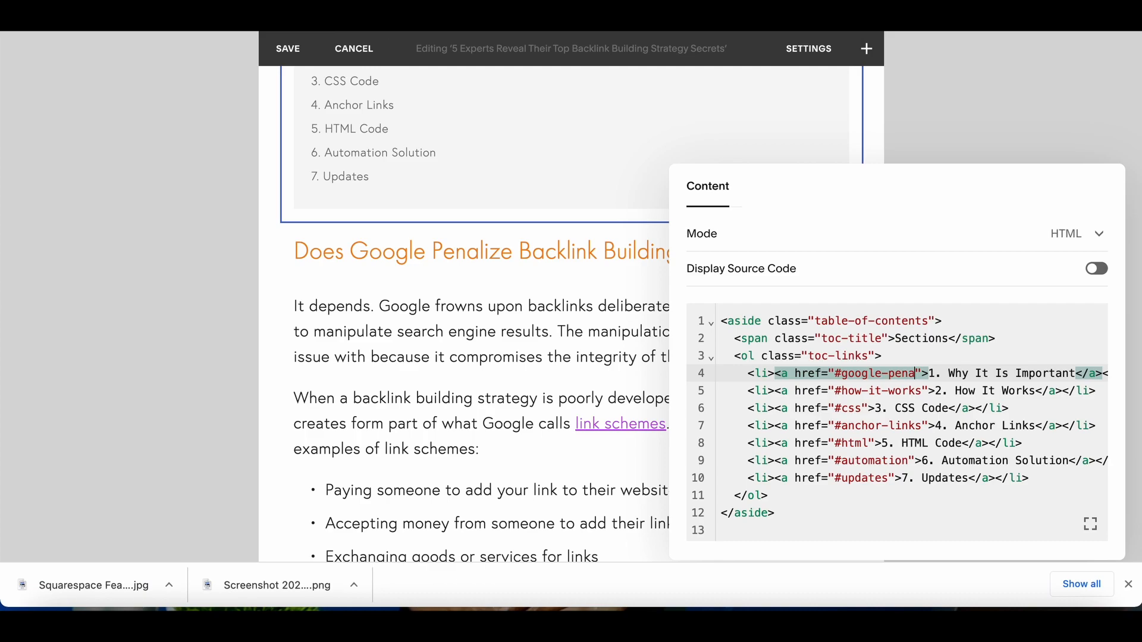
{"action": "type", "text": "lize"}
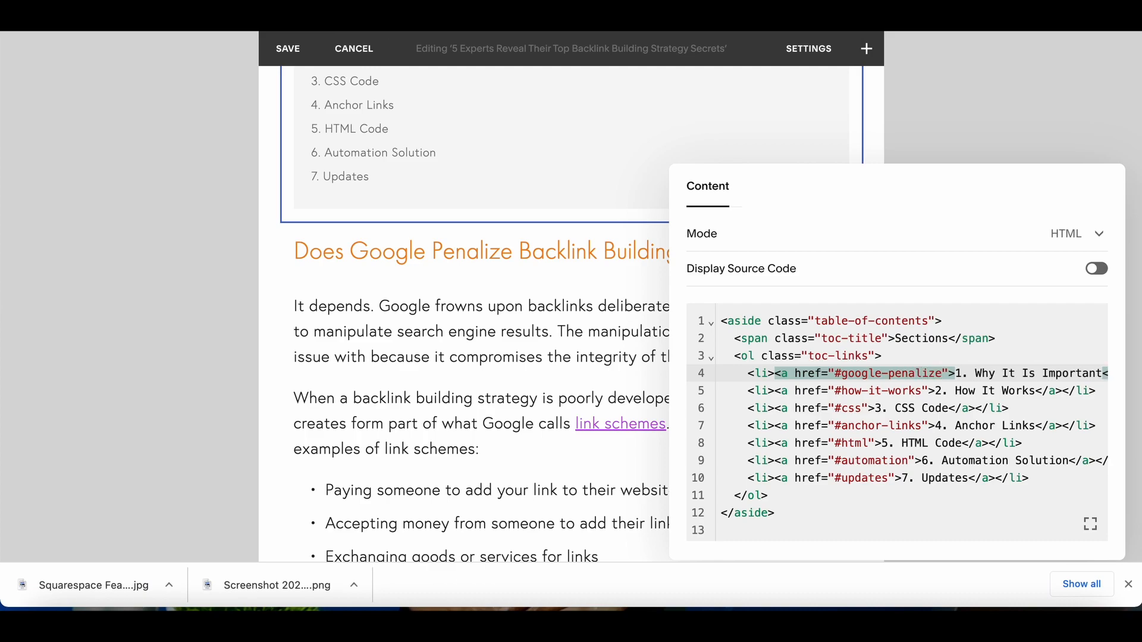
{"action": "left_click", "coordinate": [975, 372]}
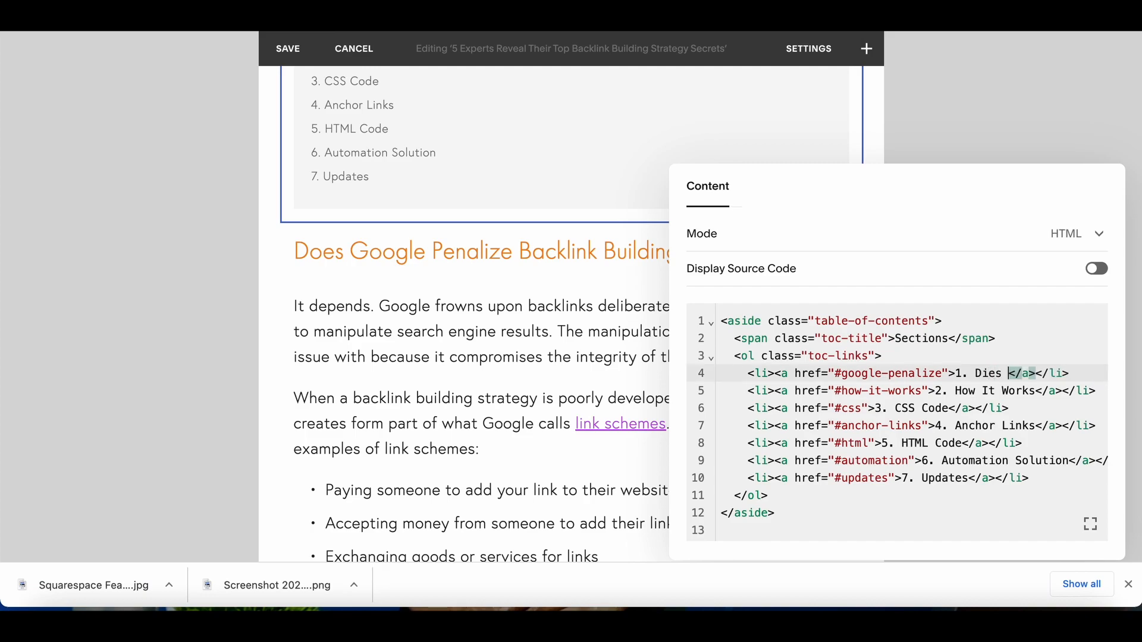
{"action": "type", "text": "Does"}
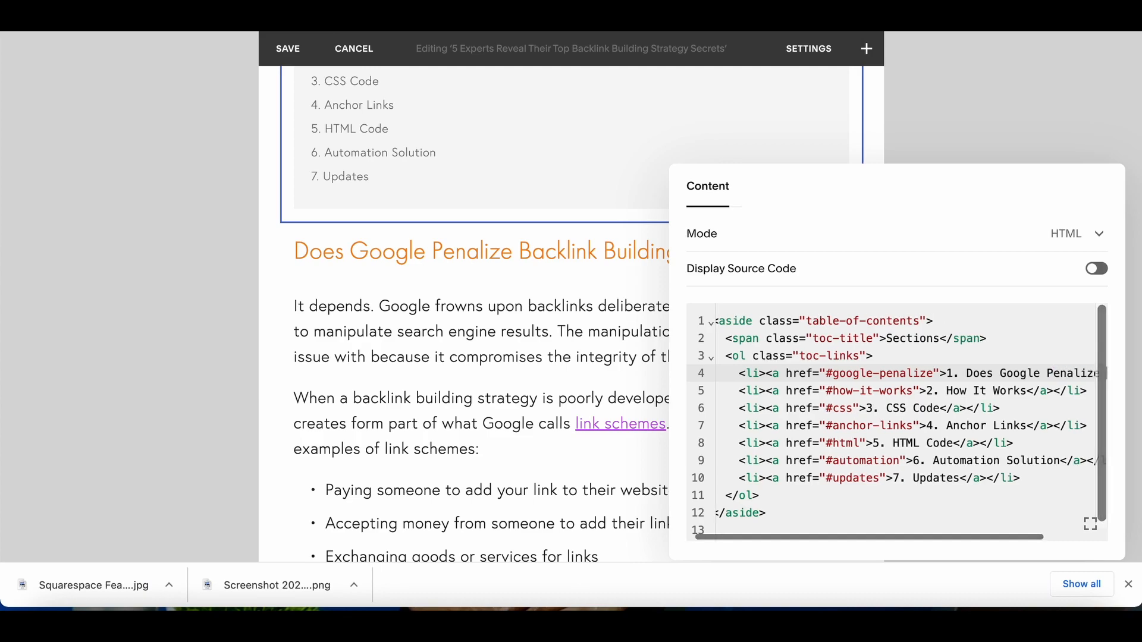
{"action": "scroll", "scroll_direction": "right", "scroll_amount": 3}
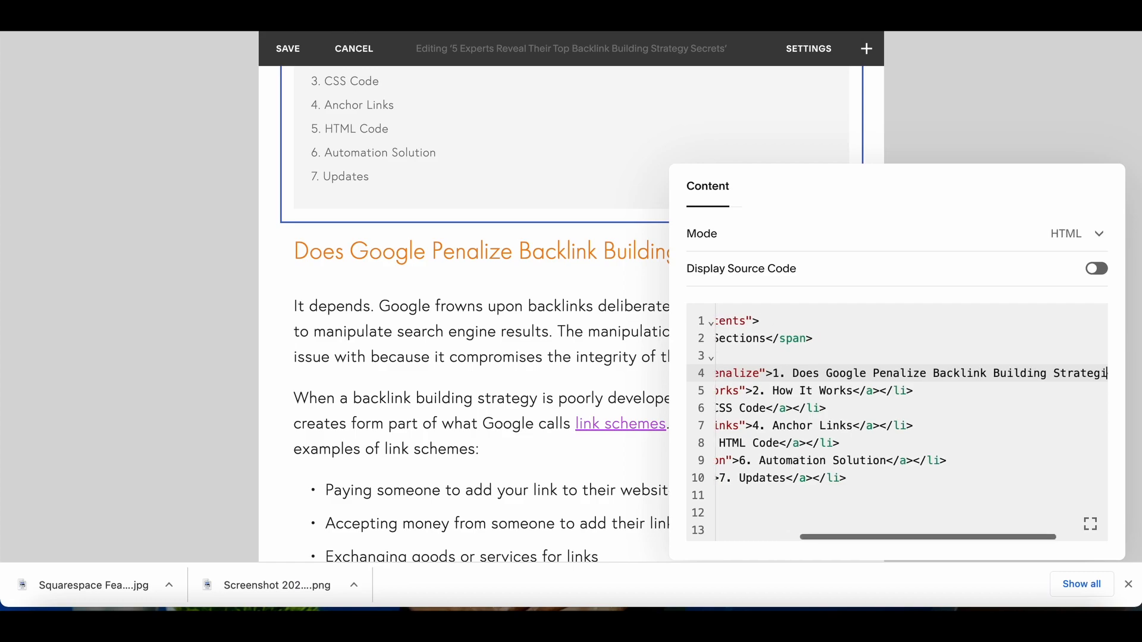
{"action": "scroll", "scroll_direction": "left", "scroll_amount": 3}
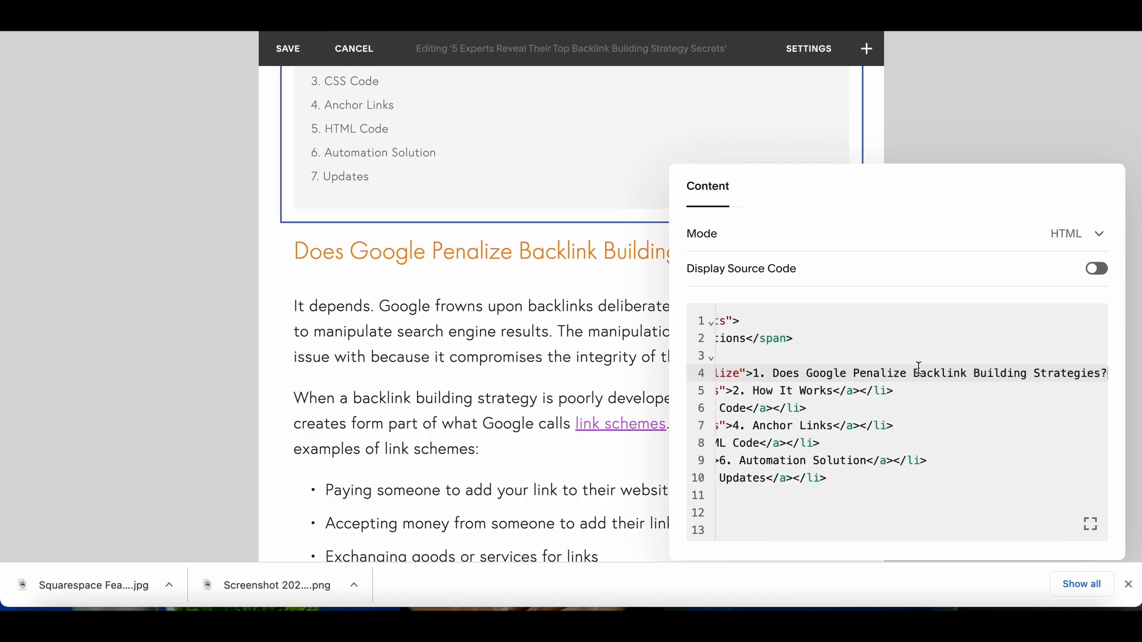
{"action": "scroll", "scroll_direction": "left", "scroll_amount": 3}
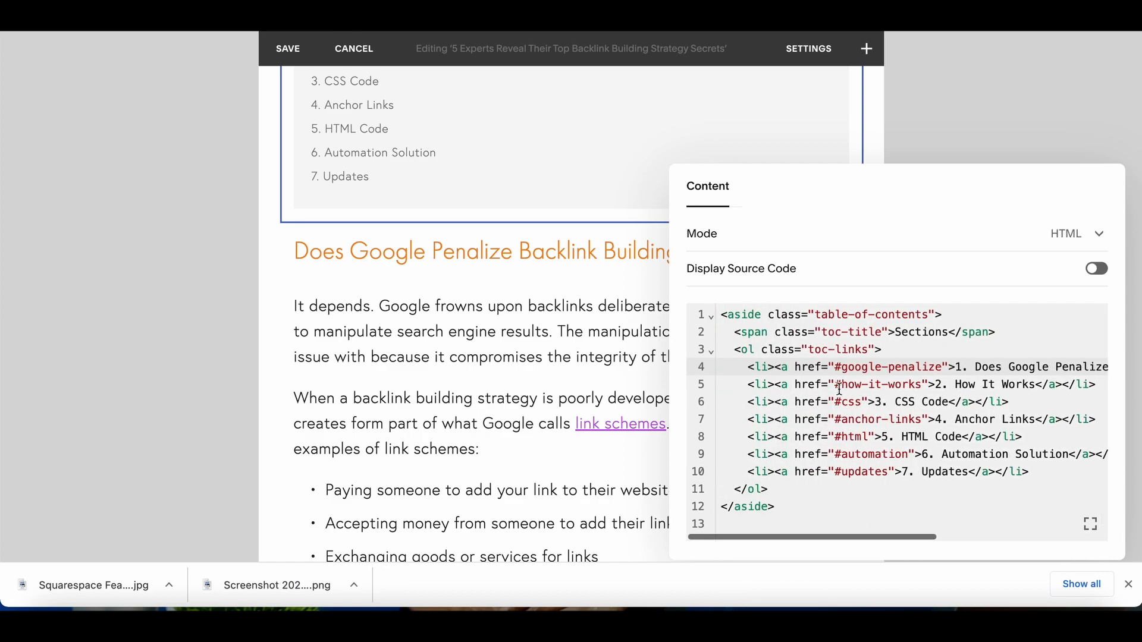
Save the post and review the Sections list of seven links on the page.
{"action": "left_click", "coordinate": [353, 48]}
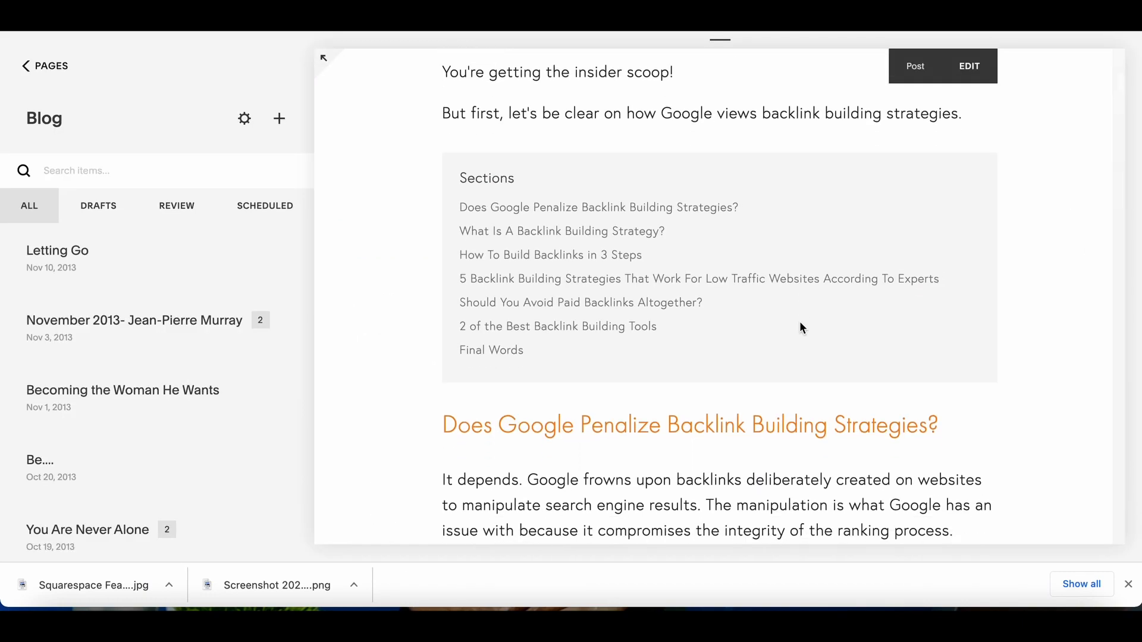
{"action": "scroll", "scroll_direction": "up", "scroll_amount": 3}
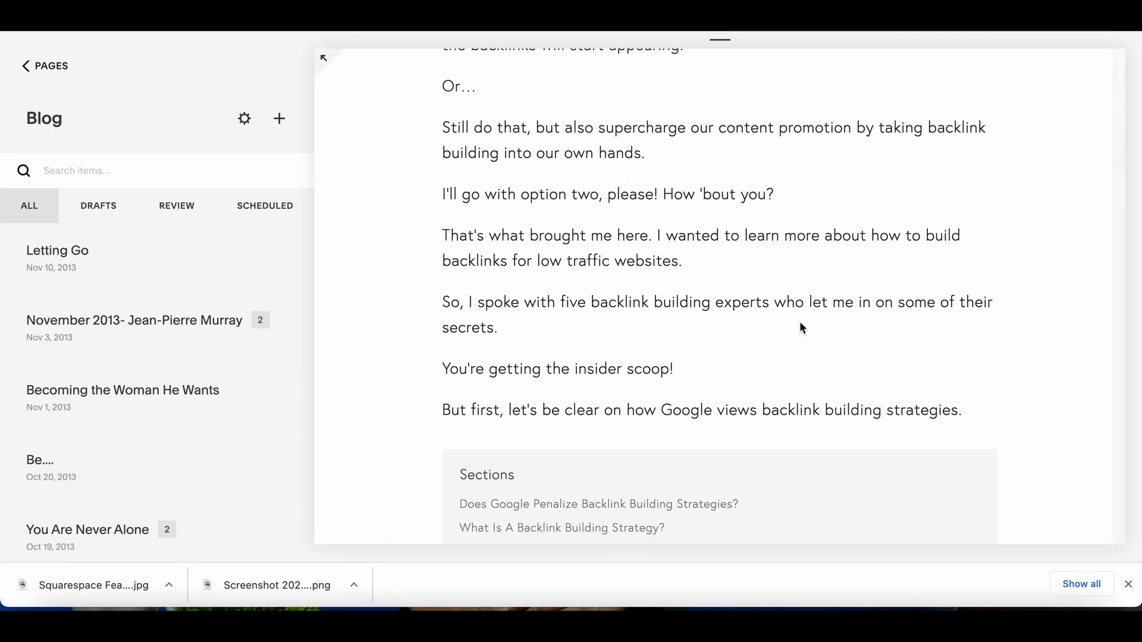
{"action": "scroll", "scroll_direction": "down", "scroll_amount": 3}
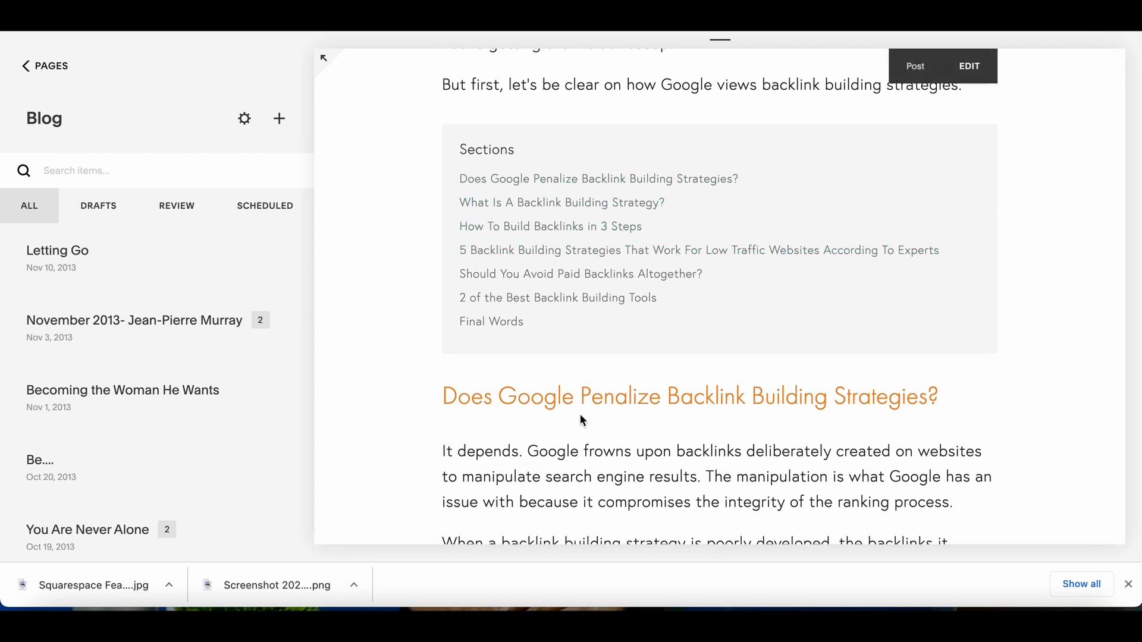
{"action": "mouse_move", "coordinate": [597, 178]}
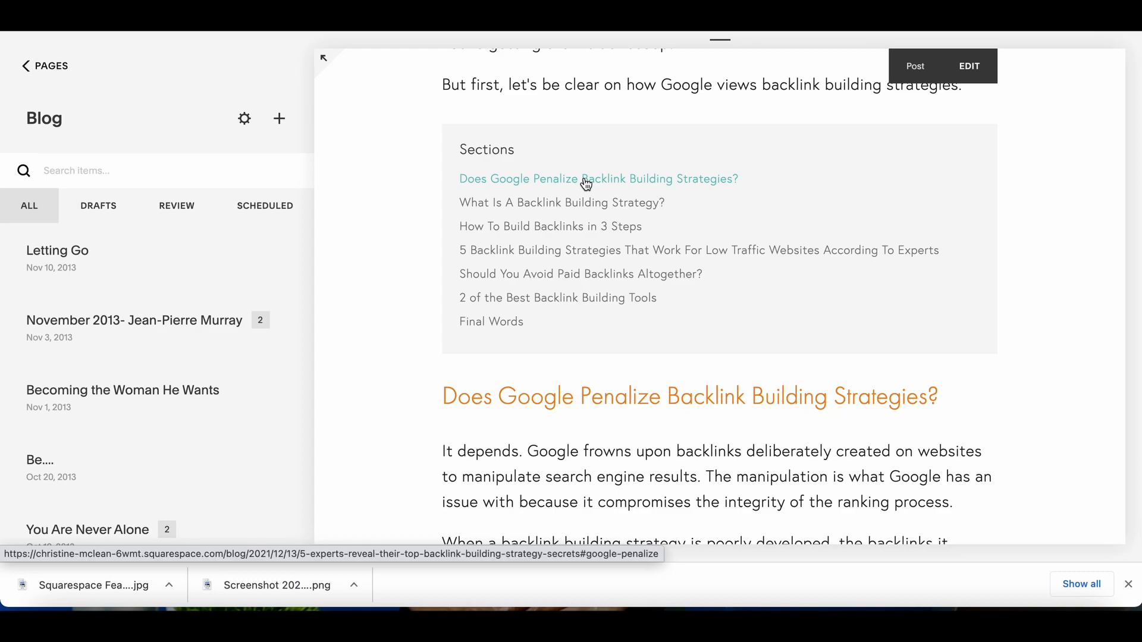
{"action": "mouse_move", "coordinate": [567, 171]}
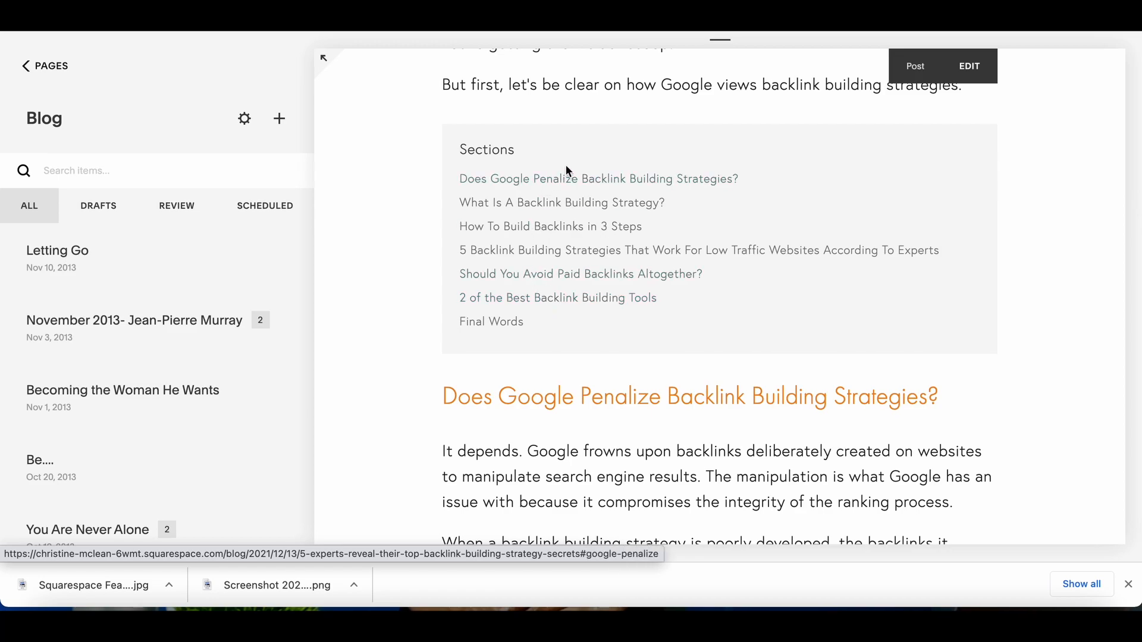
{"action": "scroll", "scroll_direction": "down", "scroll_amount": 3}
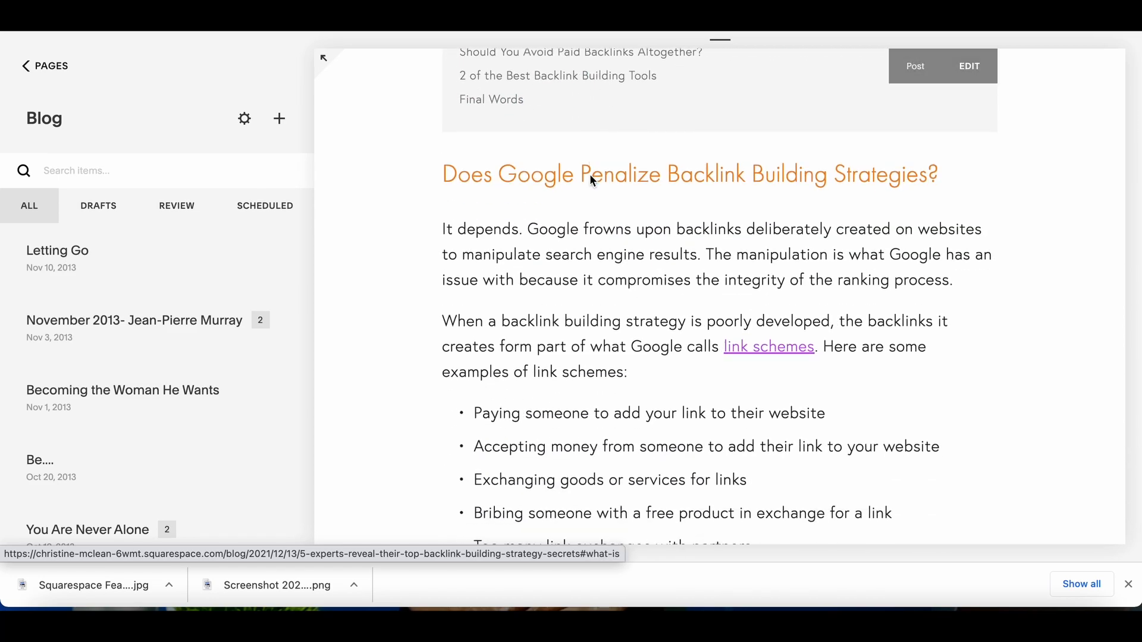
{"action": "scroll", "scroll_direction": "up", "scroll_amount": 3}
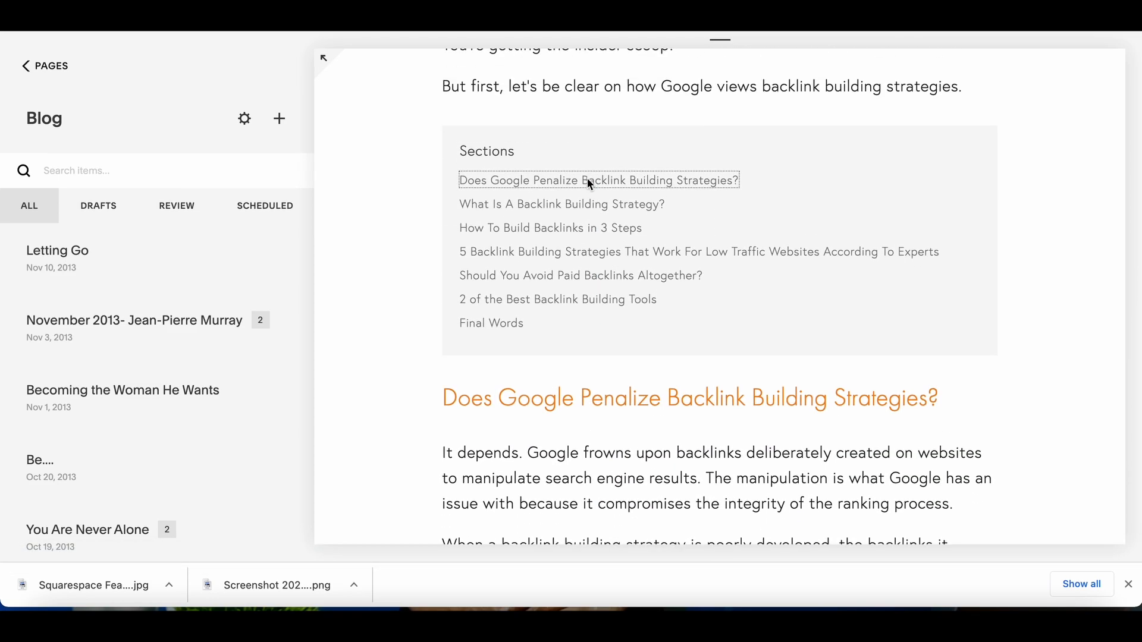
{"action": "scroll", "scroll_direction": "down", "scroll_amount": 3}
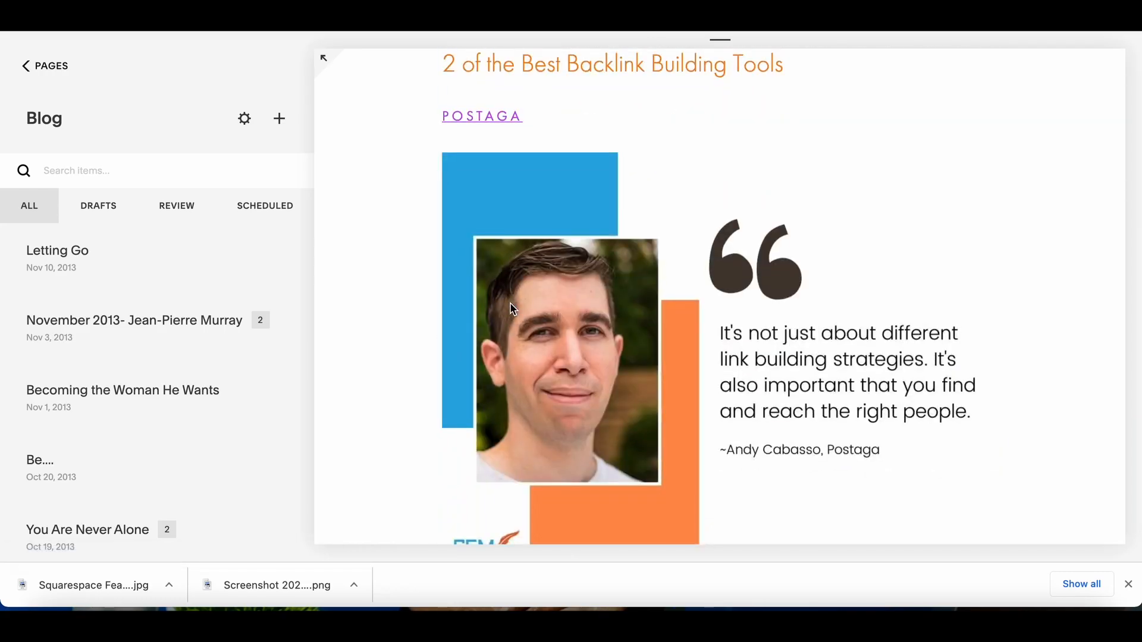
{"action": "scroll", "scroll_direction": "down", "scroll_amount": 3}
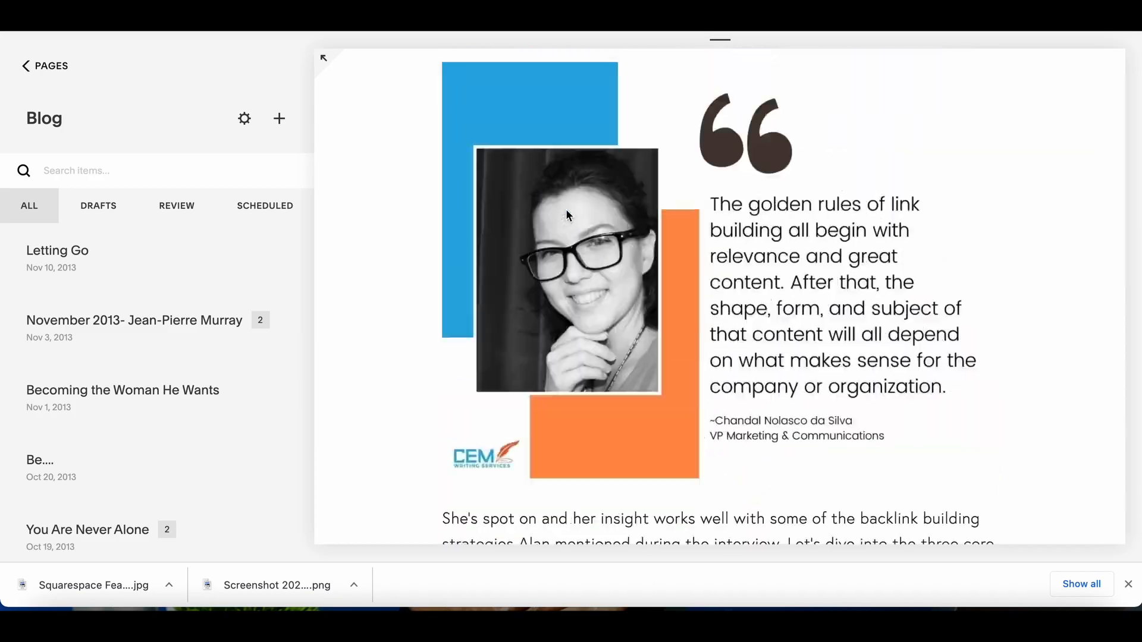
{"action": "scroll", "scroll_direction": "down", "scroll_amount": 3}
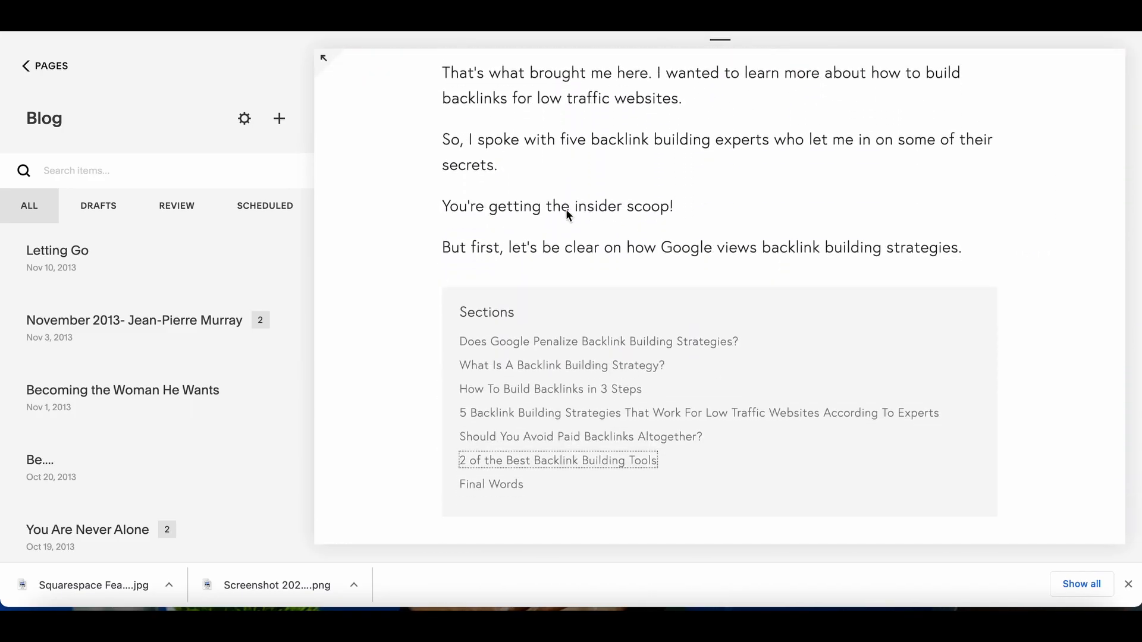
{"action": "scroll", "scroll_direction": "down", "scroll_amount": 3}
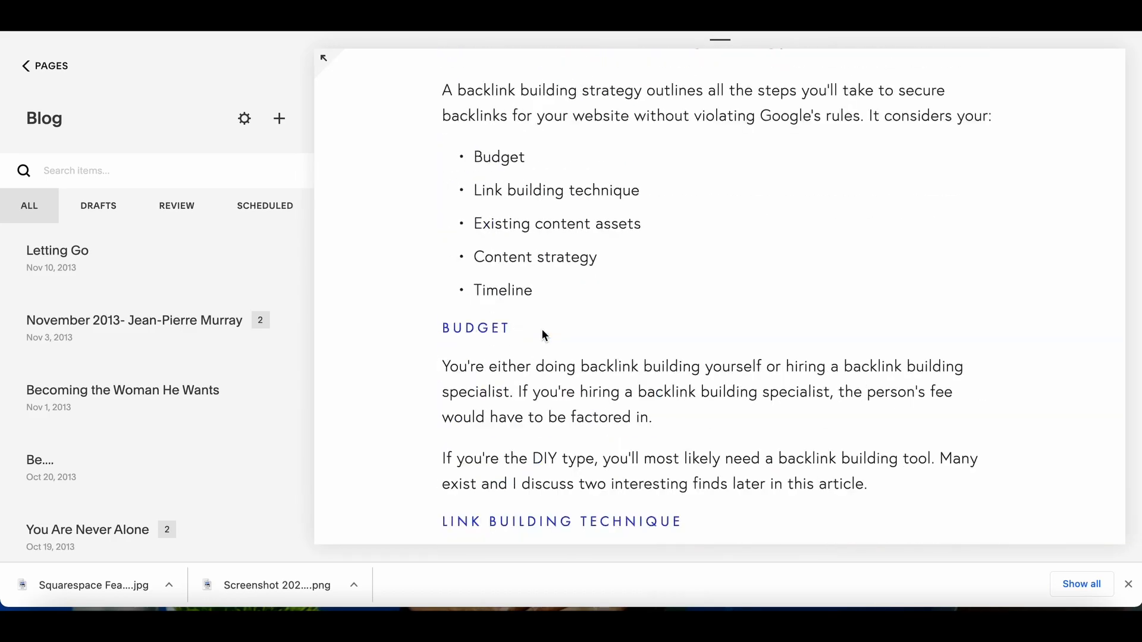
{"action": "scroll", "scroll_direction": "up", "scroll_amount": 3}
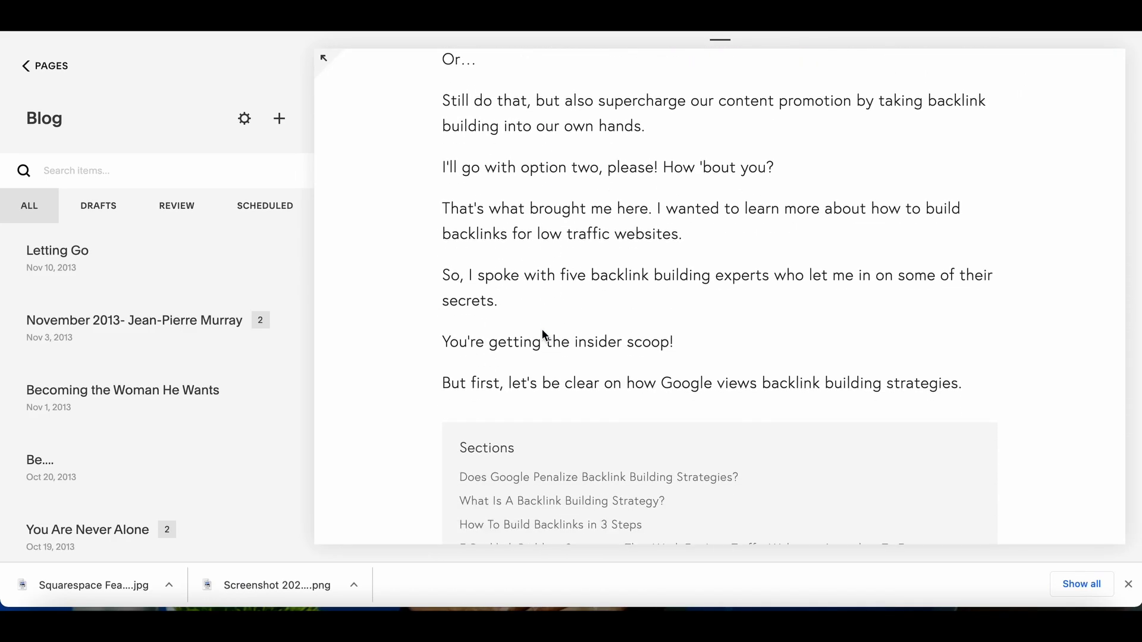
{"action": "scroll", "scroll_direction": "down", "scroll_amount": 3}
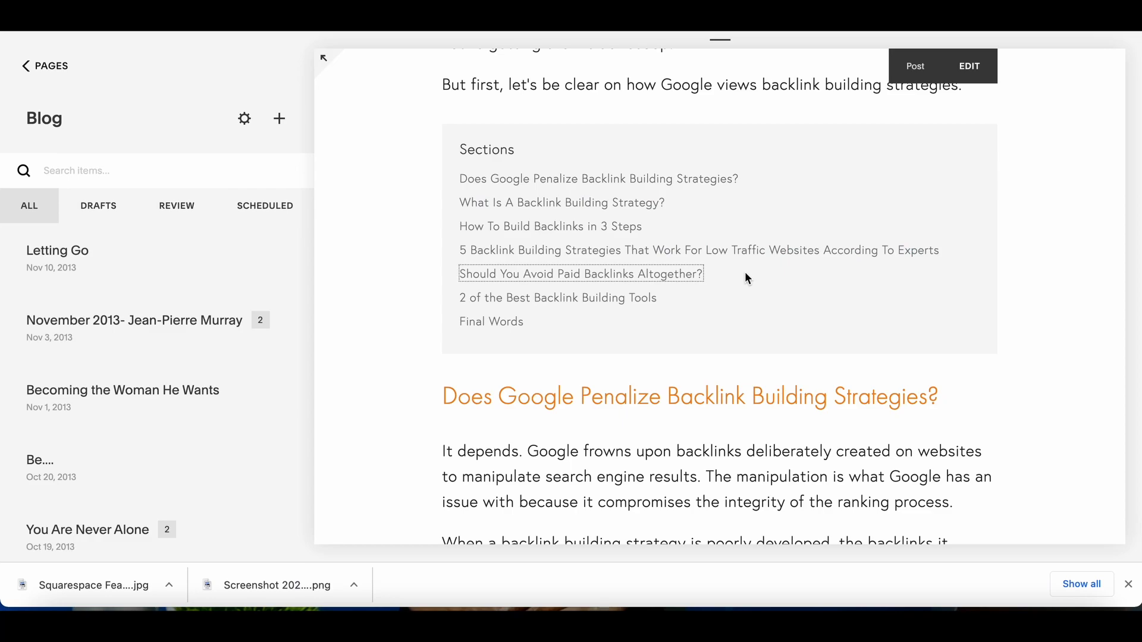
{"action": "mouse_move", "coordinate": [534, 158]}
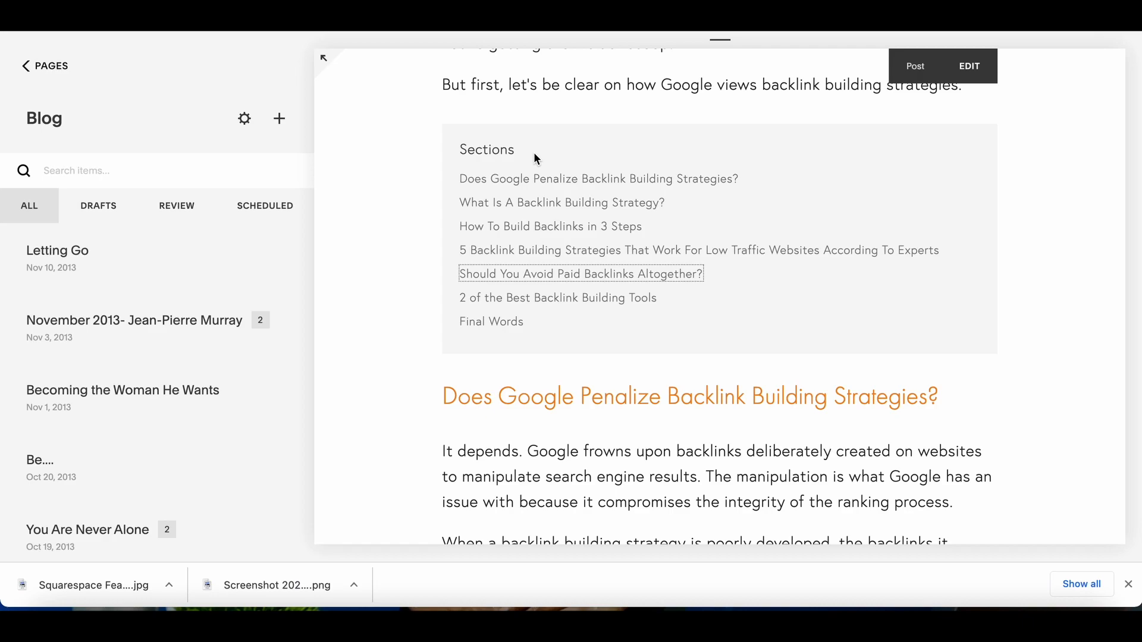
{"action": "mouse_move", "coordinate": [346, 99]}
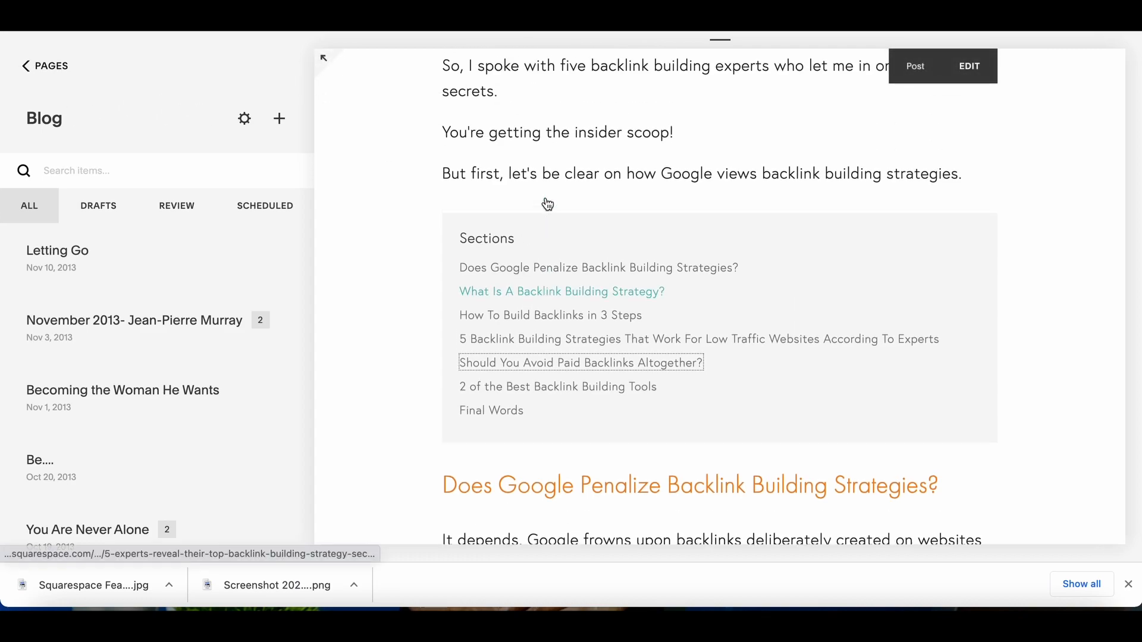
{"action": "scroll", "scroll_direction": "up", "scroll_amount": 3}
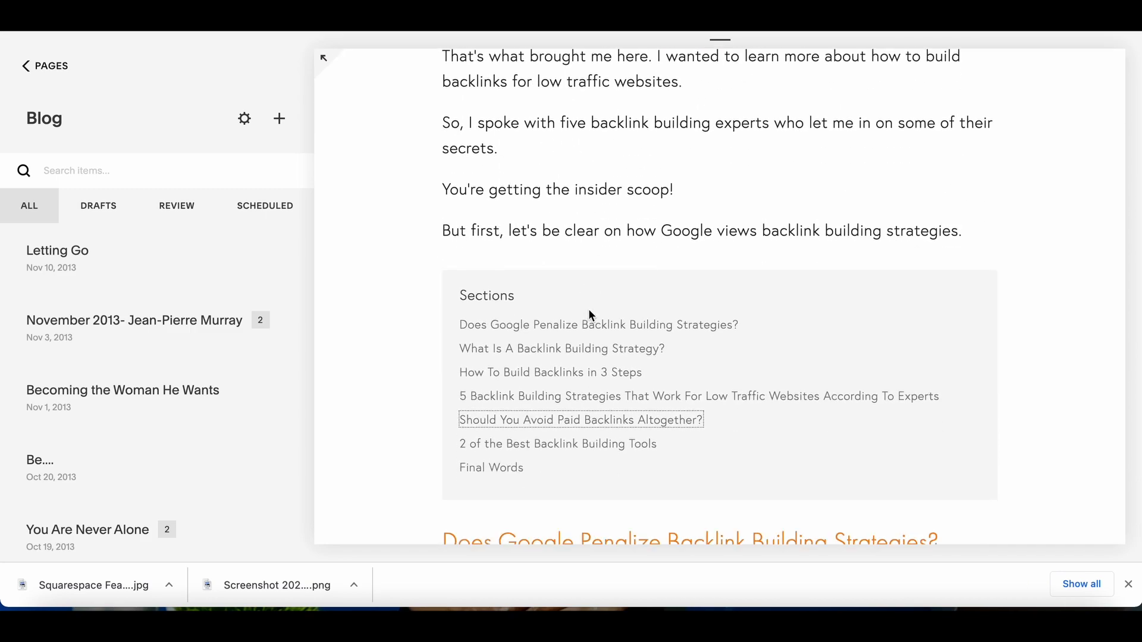
{"action": "scroll", "scroll_direction": "down", "scroll_amount": 3}
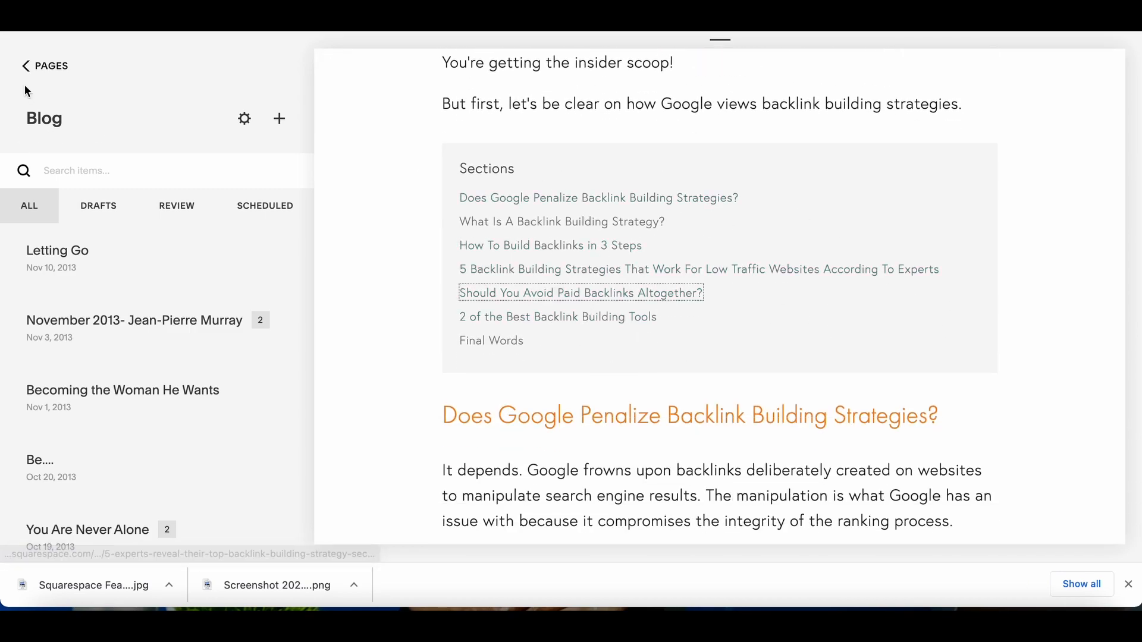
Navigate from Pages back to Home, then Design, to reach the Custom CSS editor.
{"action": "left_click", "coordinate": [44, 66]}
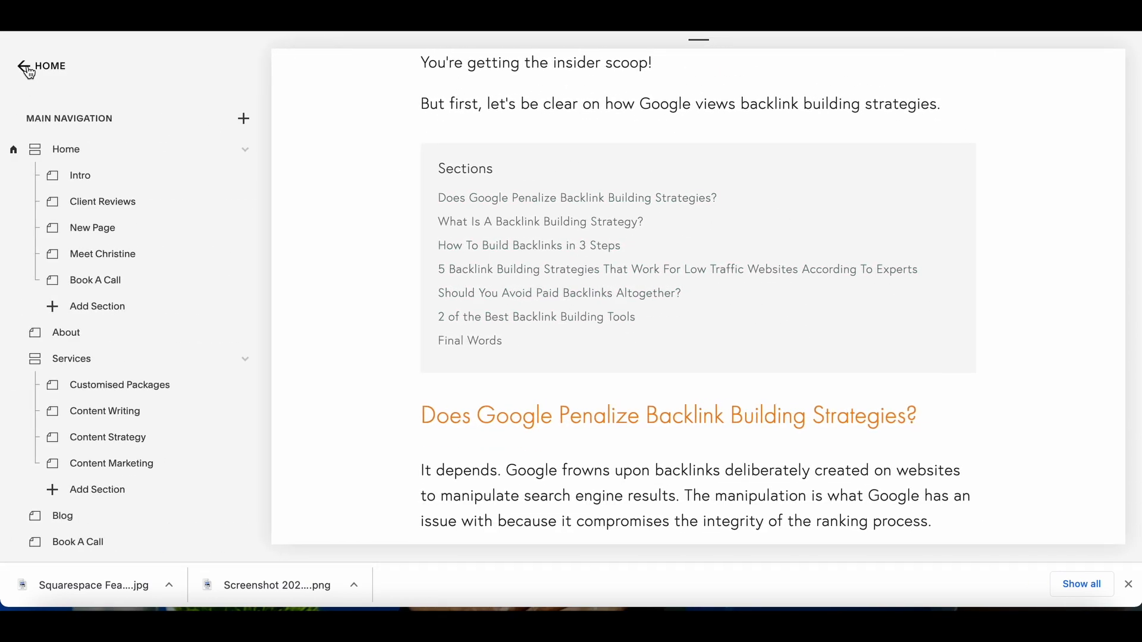
{"action": "left_click", "coordinate": [24, 67]}
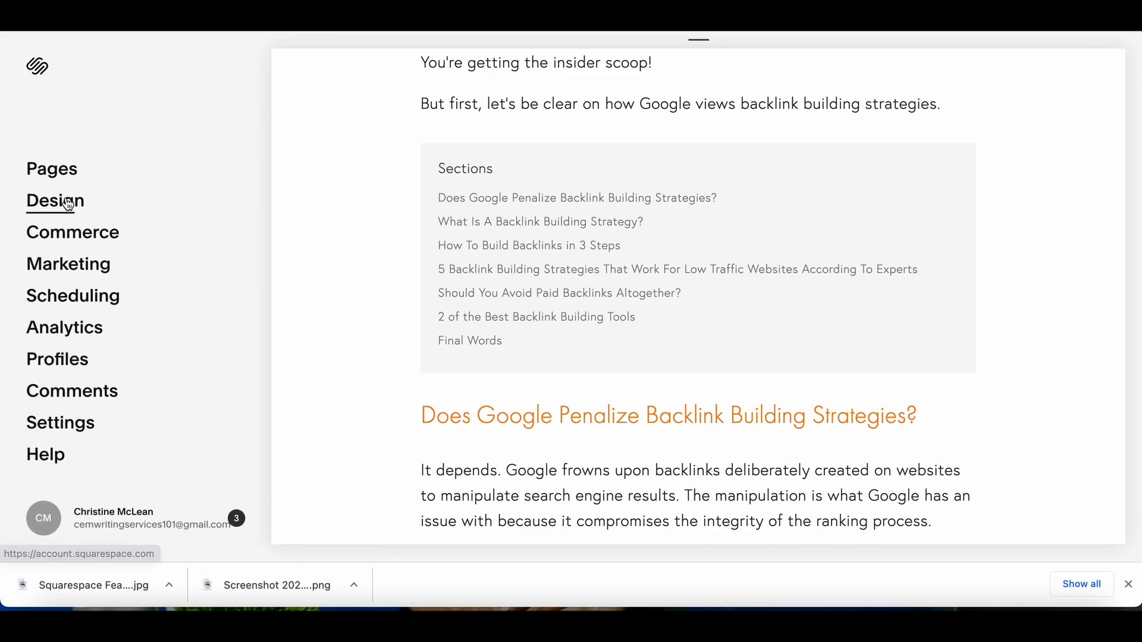
{"action": "left_click", "coordinate": [56, 201]}
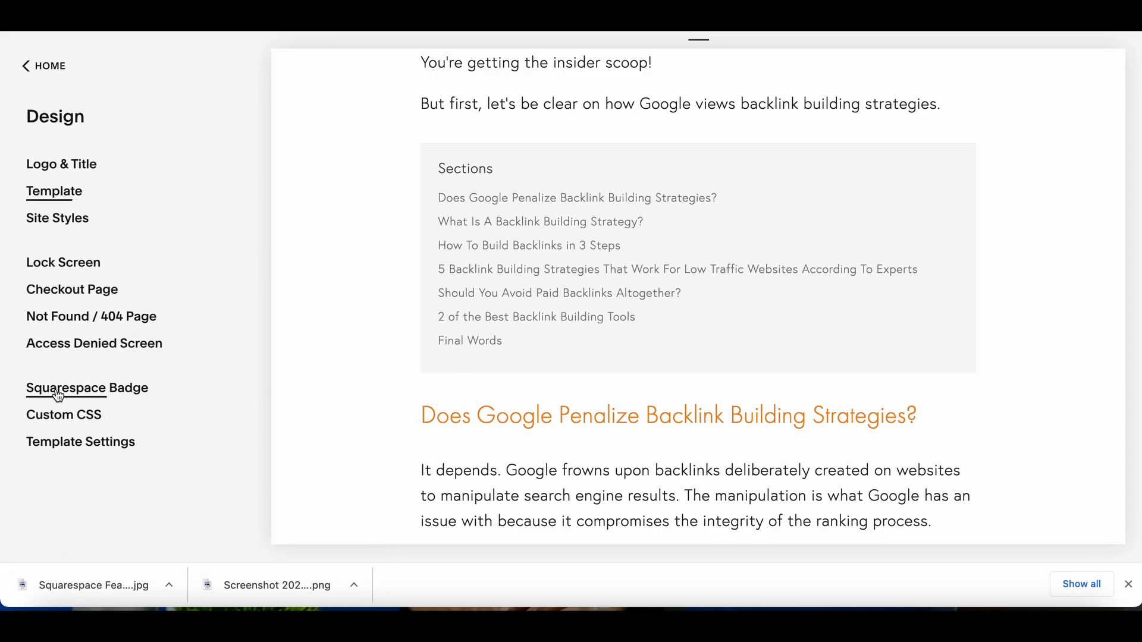
{"action": "left_click", "coordinate": [63, 414]}
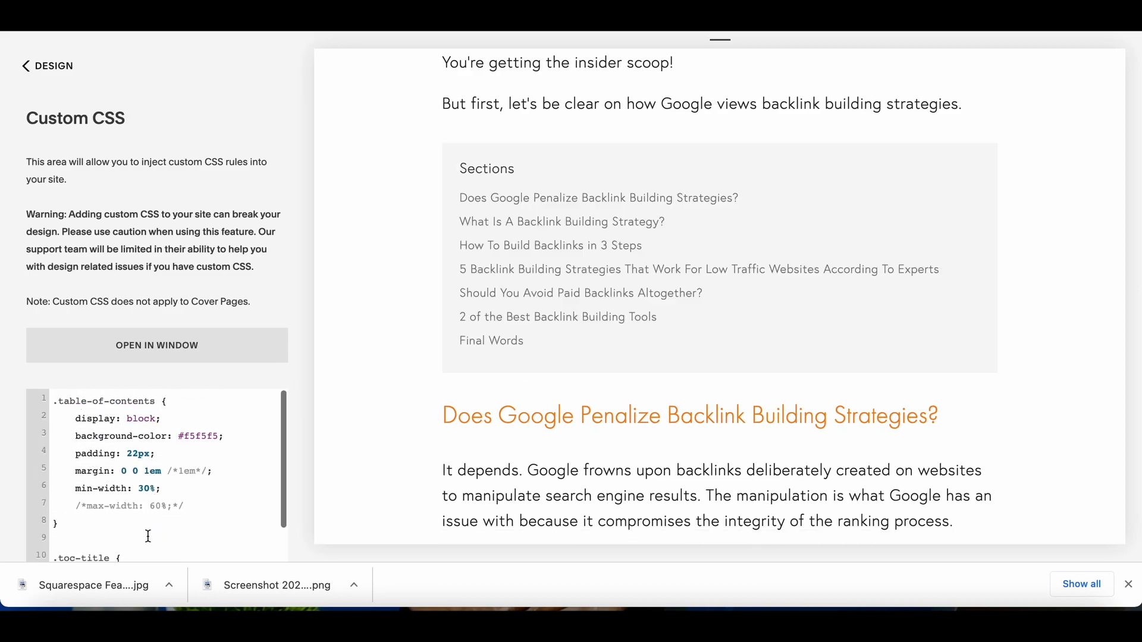
{"action": "scroll", "scroll_direction": "down", "scroll_amount": 3}
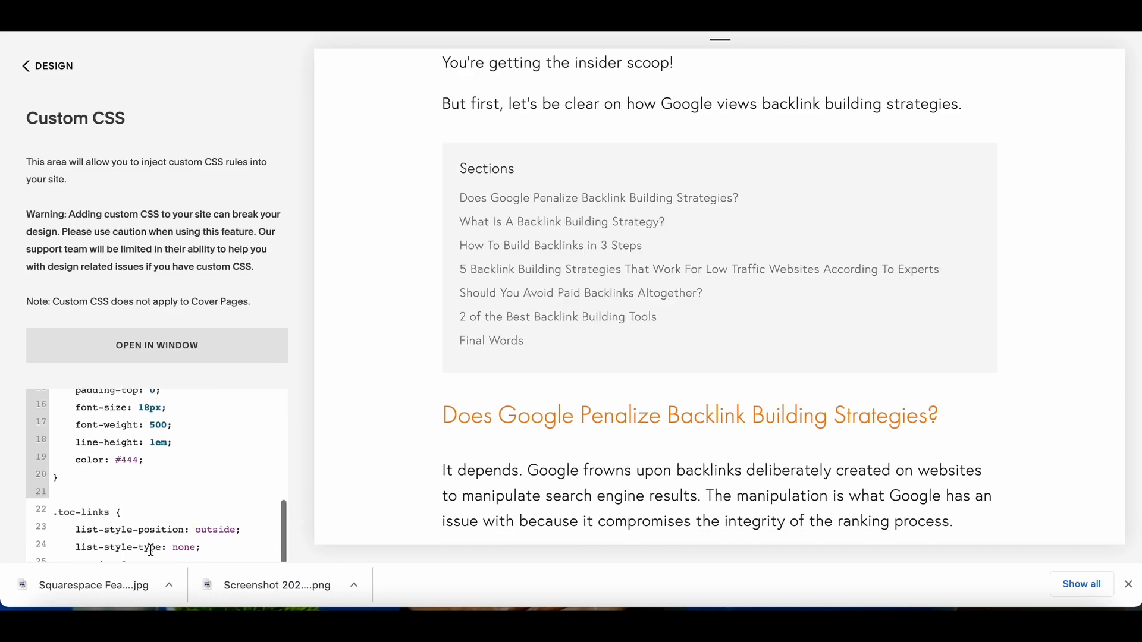
{"action": "scroll", "scroll_direction": "down", "scroll_amount": 3}
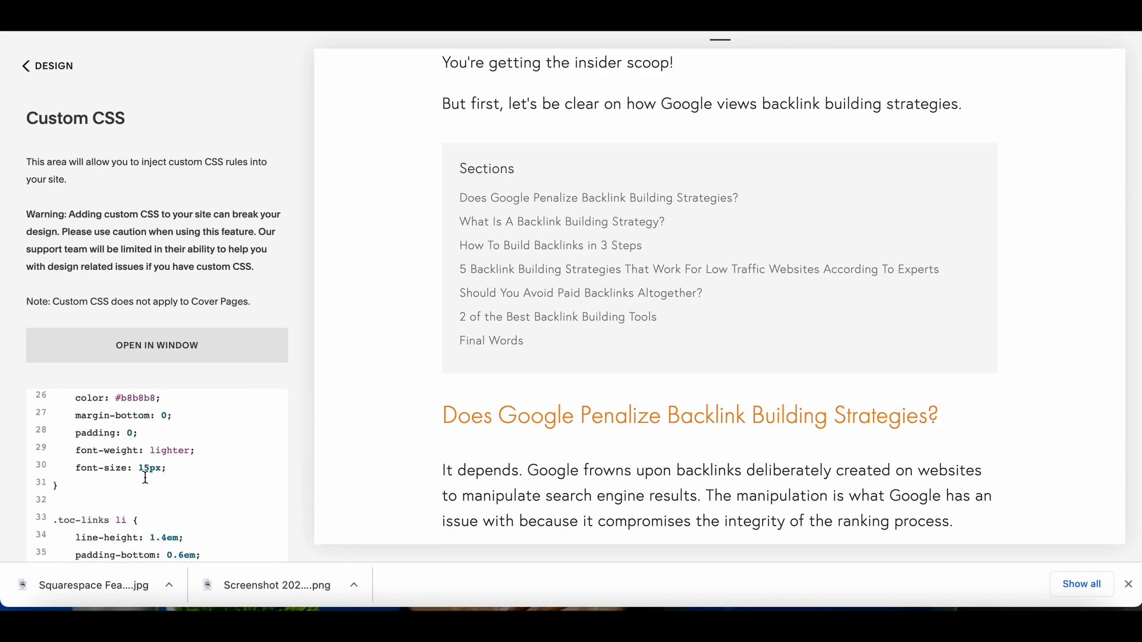
{"action": "scroll", "scroll_direction": "up", "scroll_amount": 3}
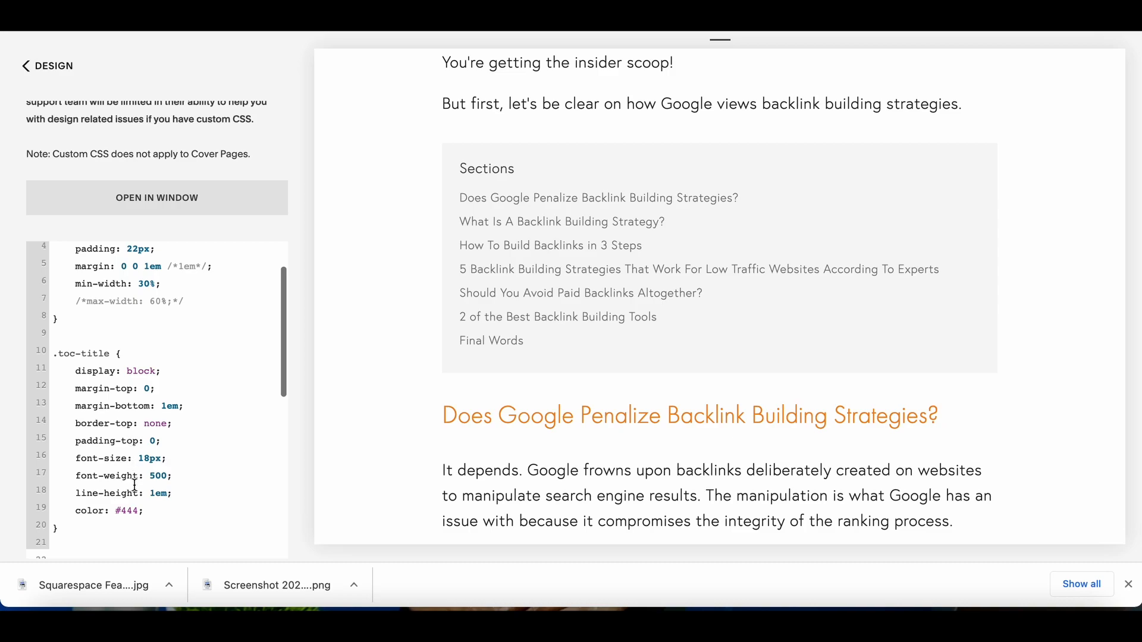
{"action": "mouse_move", "coordinate": [66, 353]}
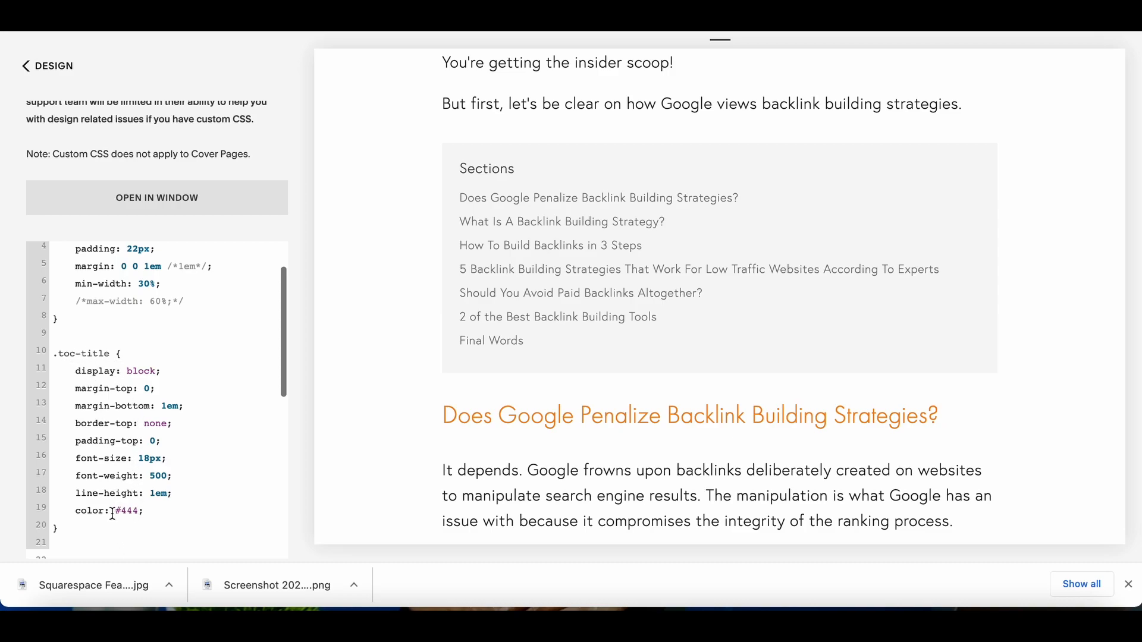
{"action": "scroll", "scroll_direction": "down", "scroll_amount": 3}
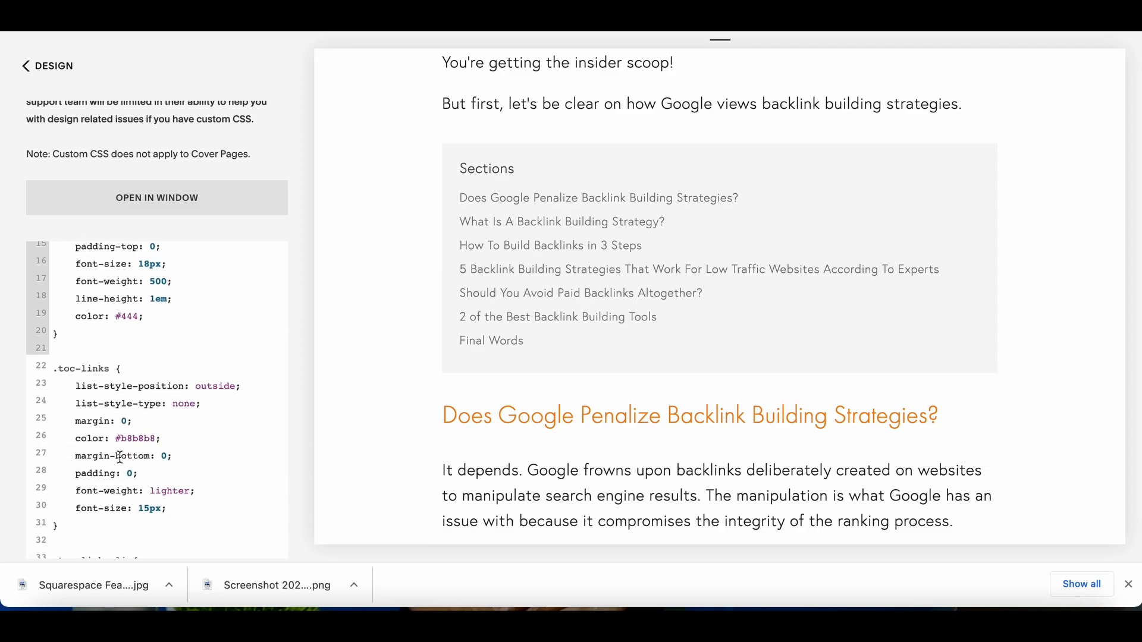
{"action": "scroll", "scroll_direction": "down", "scroll_amount": 3}
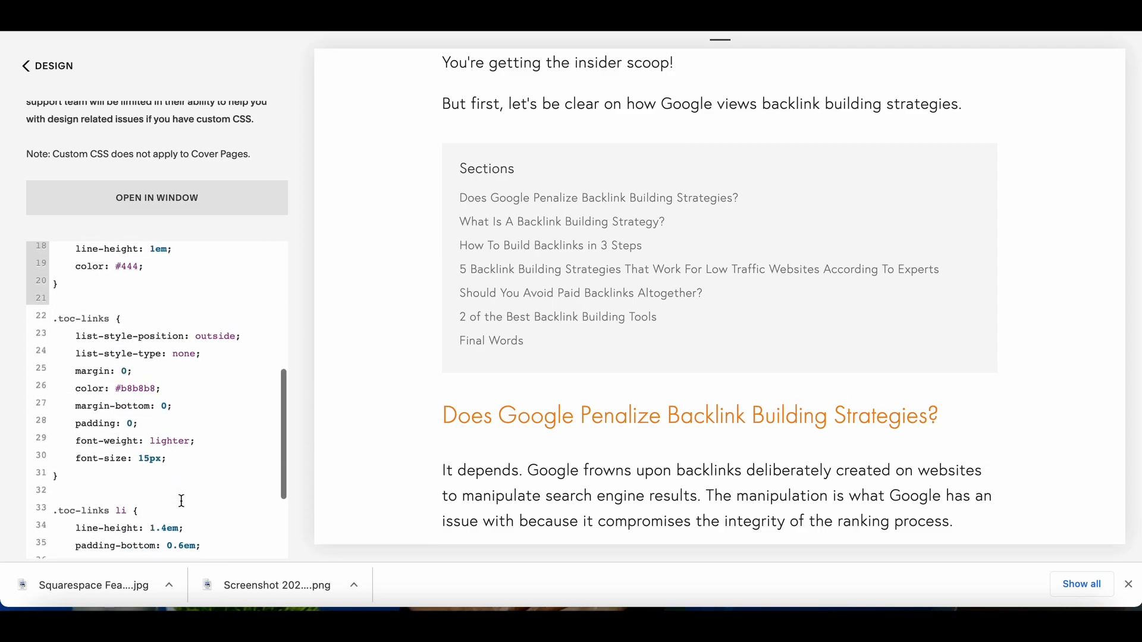
{"action": "scroll", "scroll_direction": "down", "scroll_amount": 3}
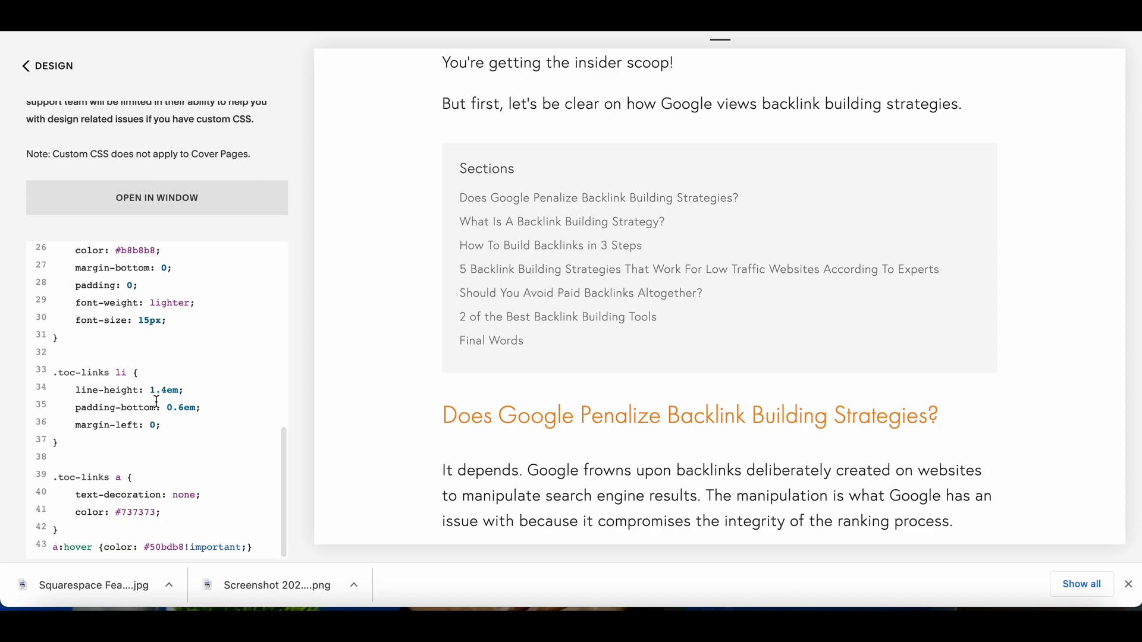
{"action": "scroll", "scroll_direction": "up", "scroll_amount": 3}
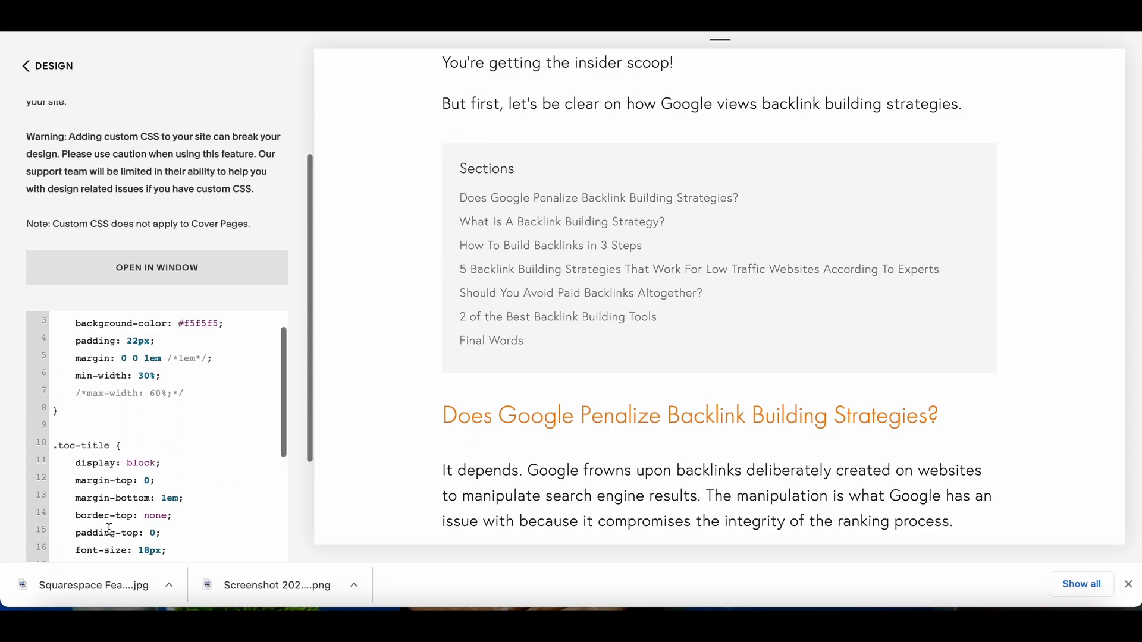
{"action": "scroll", "scroll_direction": "up", "scroll_amount": 3}
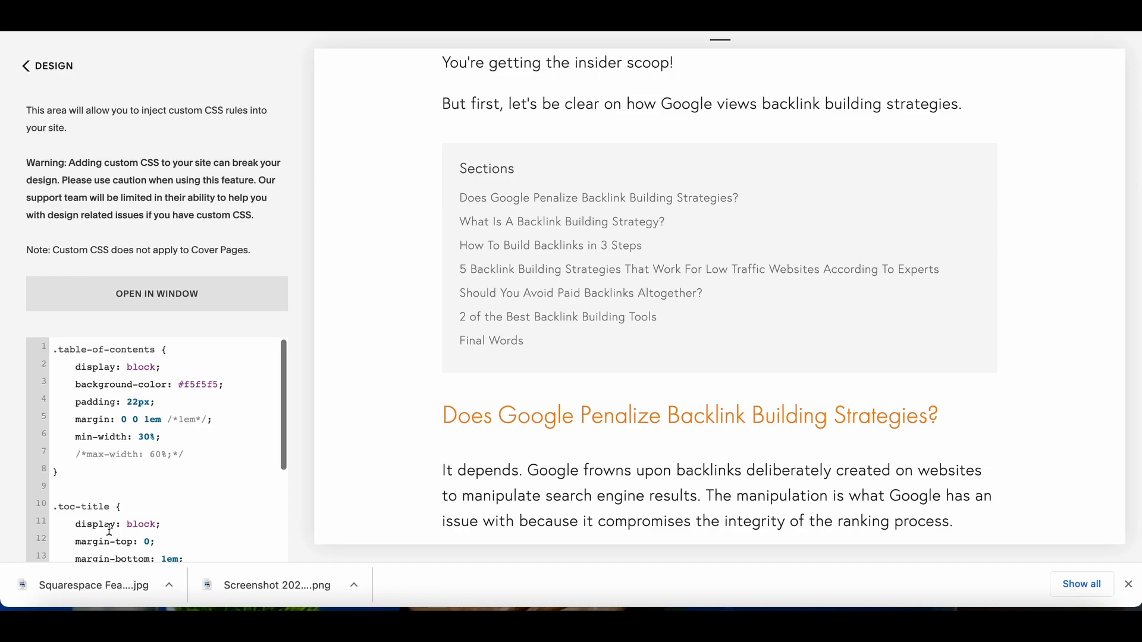
{"action": "scroll", "scroll_direction": "down", "scroll_amount": 3}
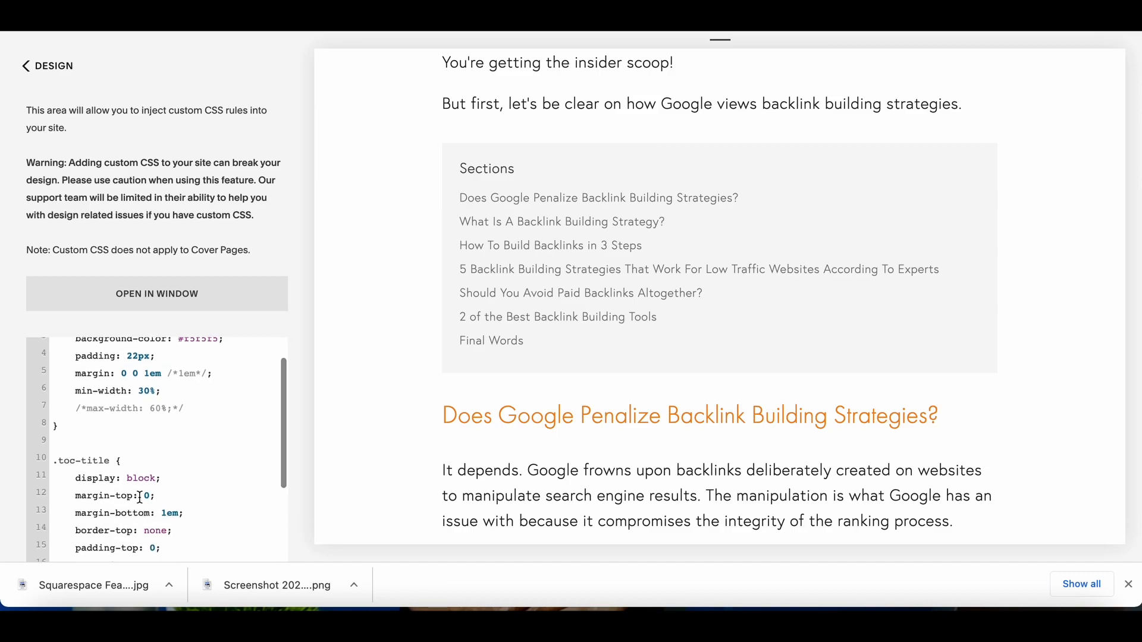
{"action": "scroll", "scroll_direction": "up", "scroll_amount": 3}
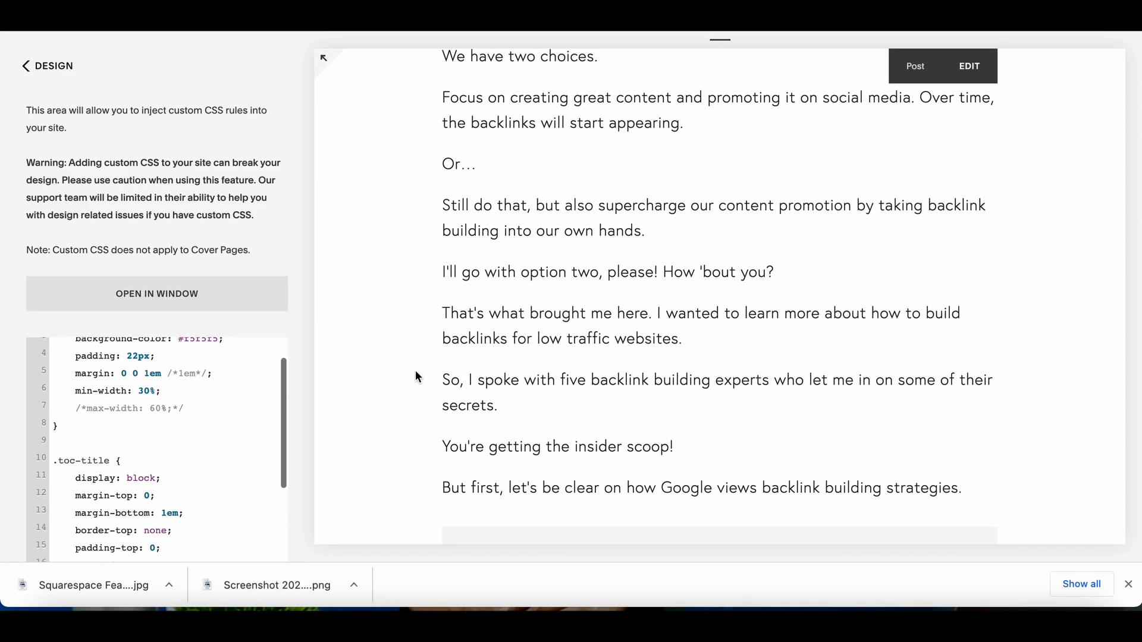
{"action": "scroll", "scroll_direction": "up", "scroll_amount": 3}
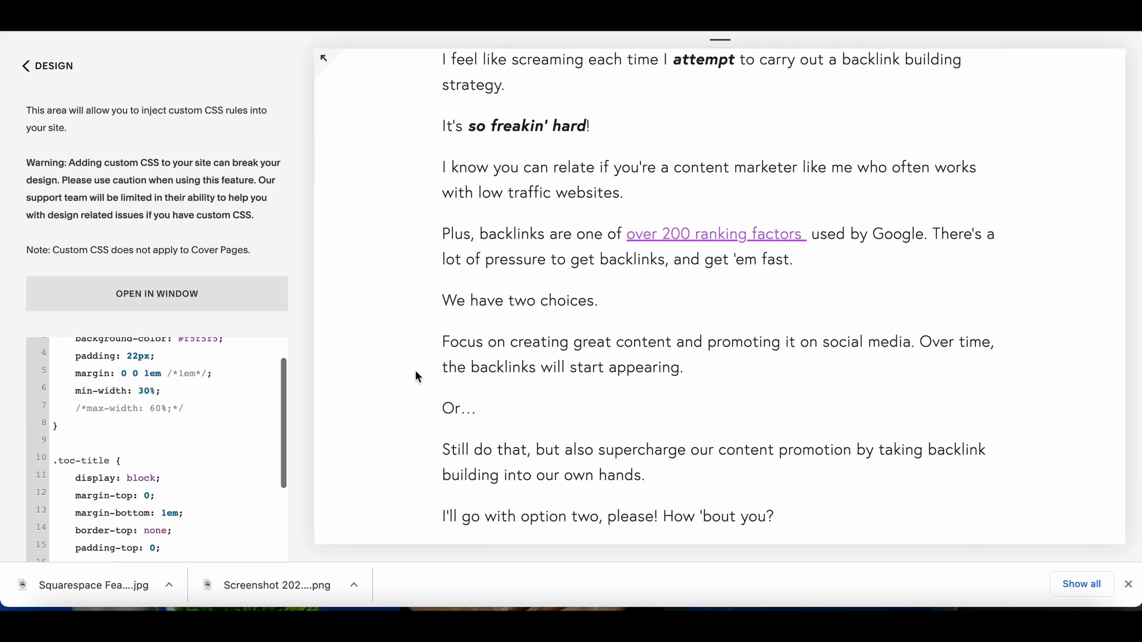
{"action": "scroll", "scroll_direction": "down", "scroll_amount": 3}
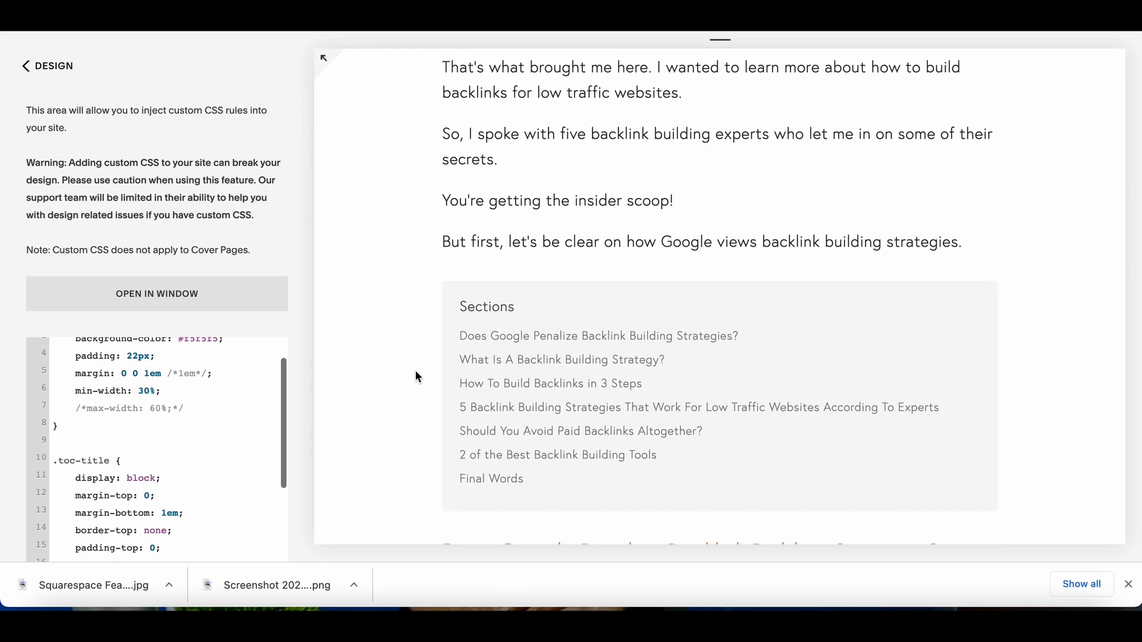
{"action": "scroll", "scroll_direction": "down", "scroll_amount": 3}
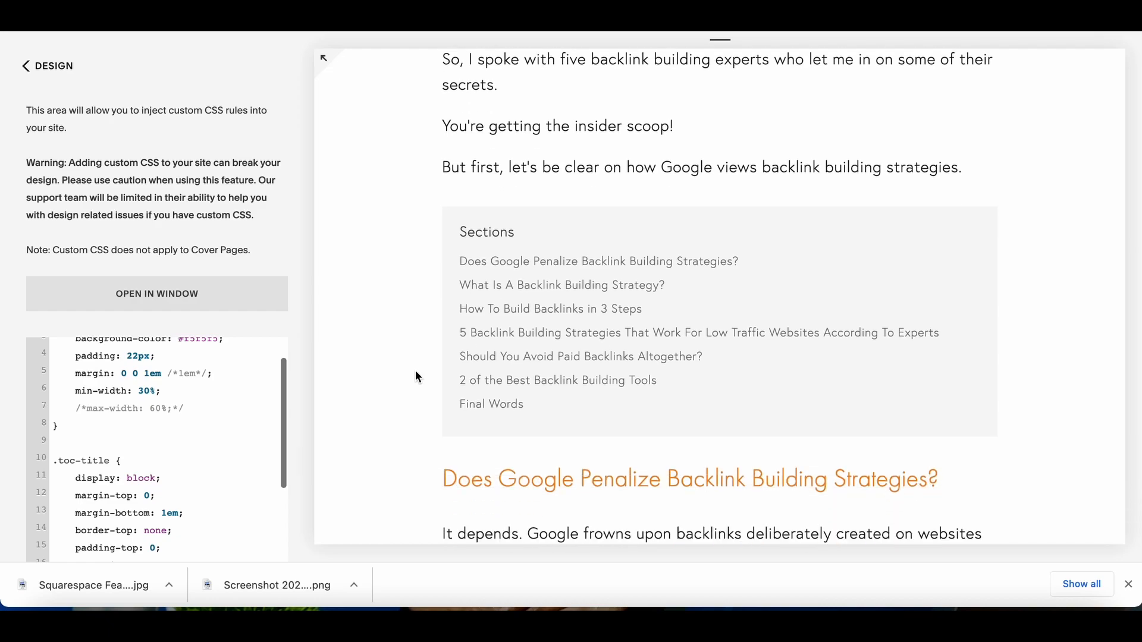
{"action": "scroll", "scroll_direction": "down", "scroll_amount": 3}
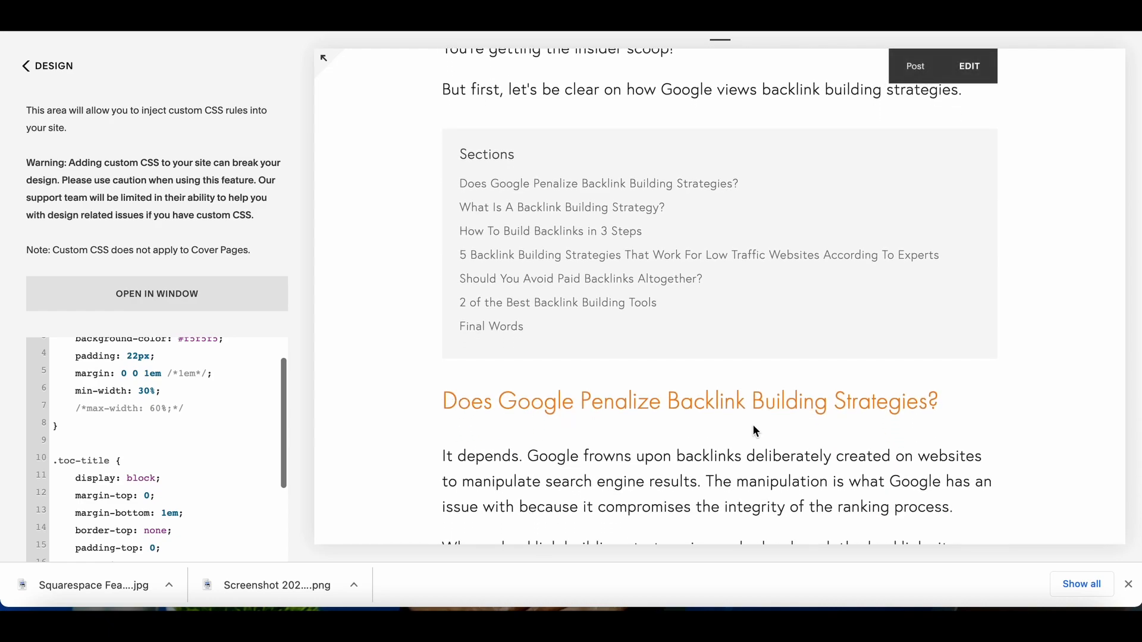
{"action": "mouse_move", "coordinate": [951, 407]}
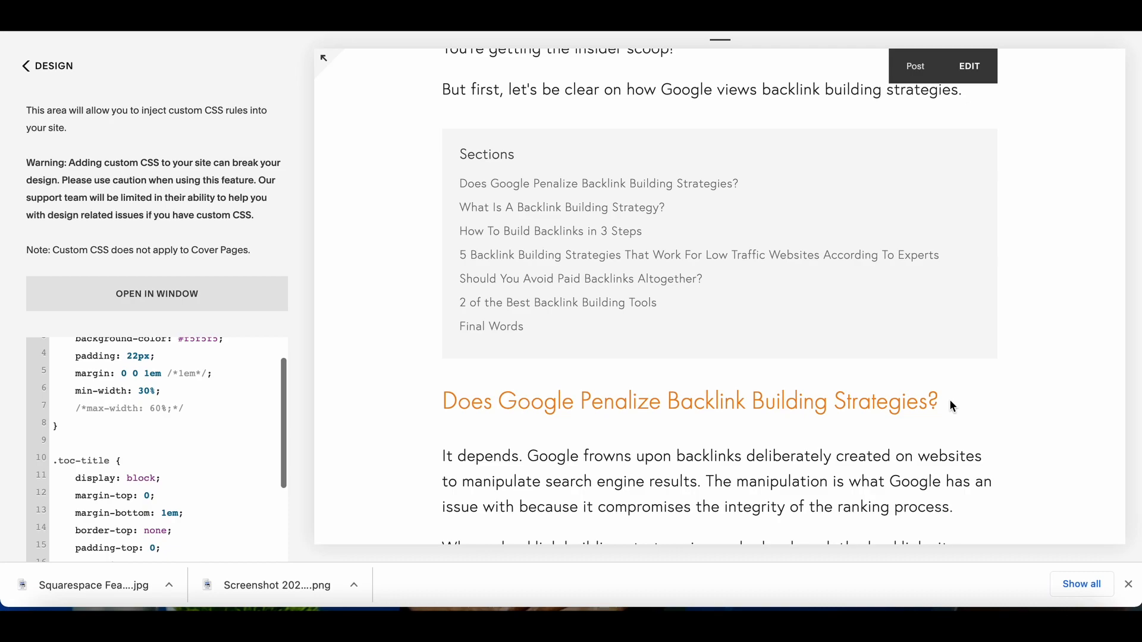
{"action": "scroll", "scroll_direction": "down", "scroll_amount": 3}
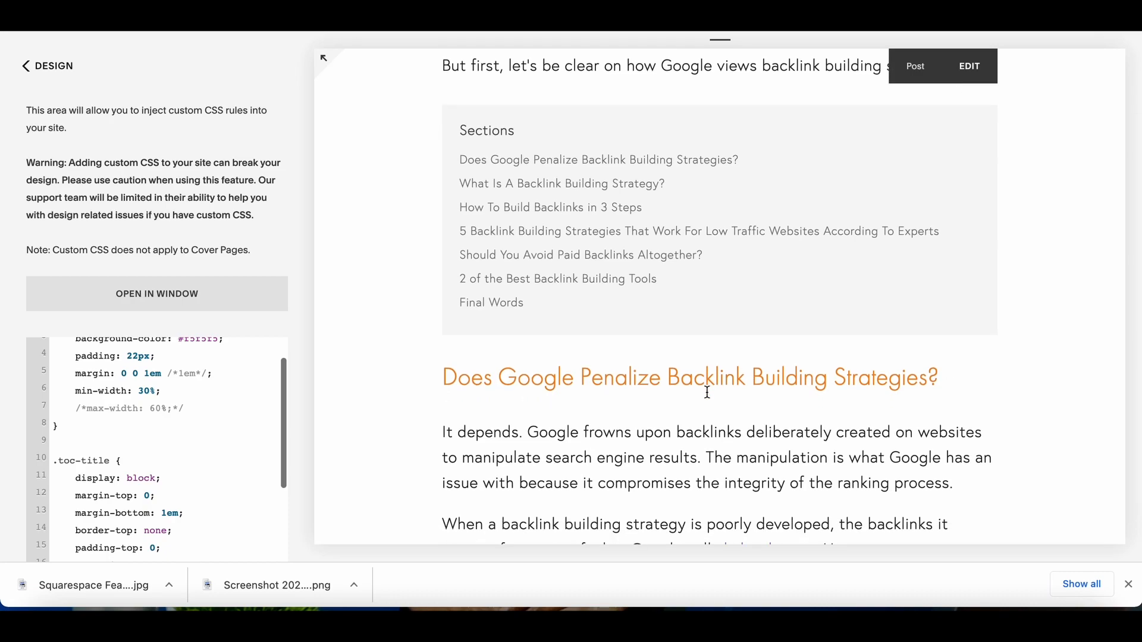
{"action": "mouse_move", "coordinate": [609, 131]}
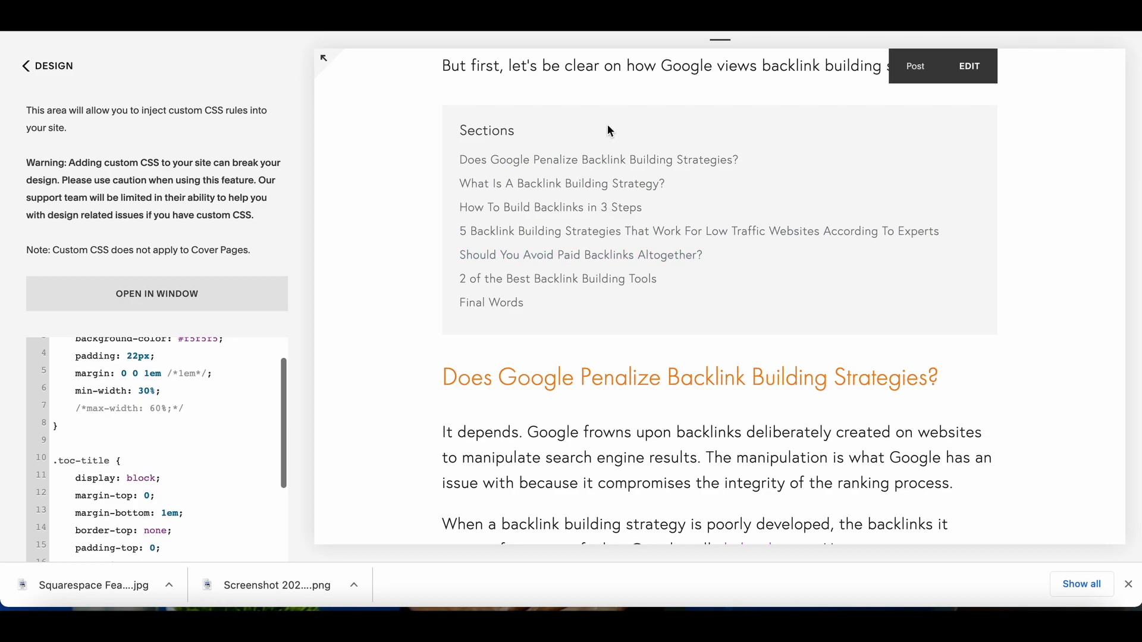
{"action": "mouse_move", "coordinate": [662, 320]}
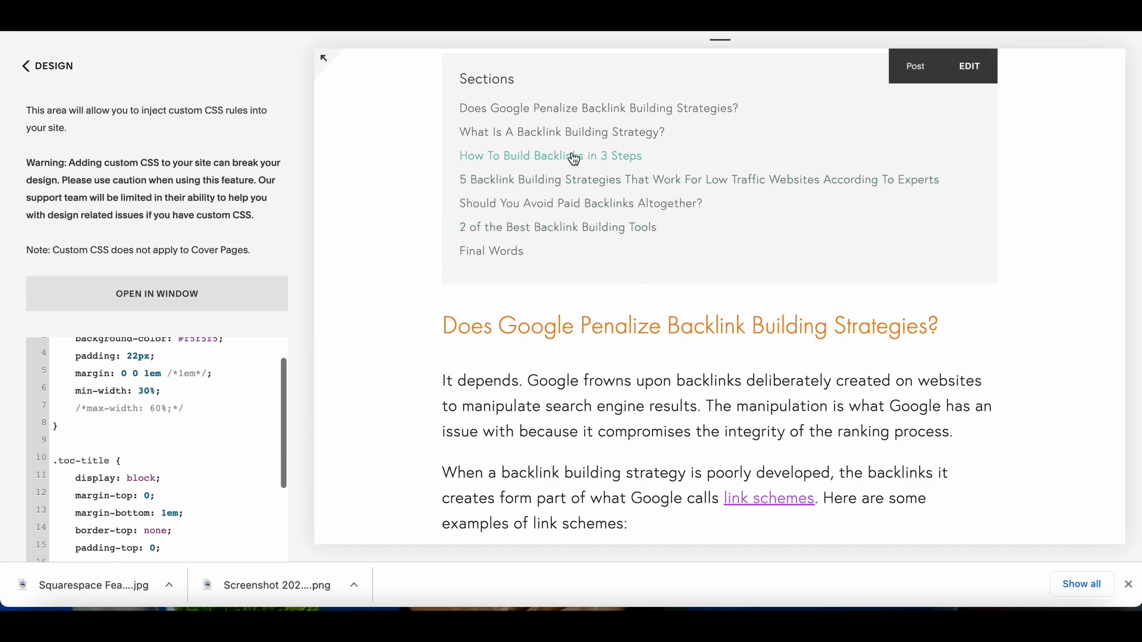
{"action": "scroll", "scroll_direction": "down", "scroll_amount": 3}
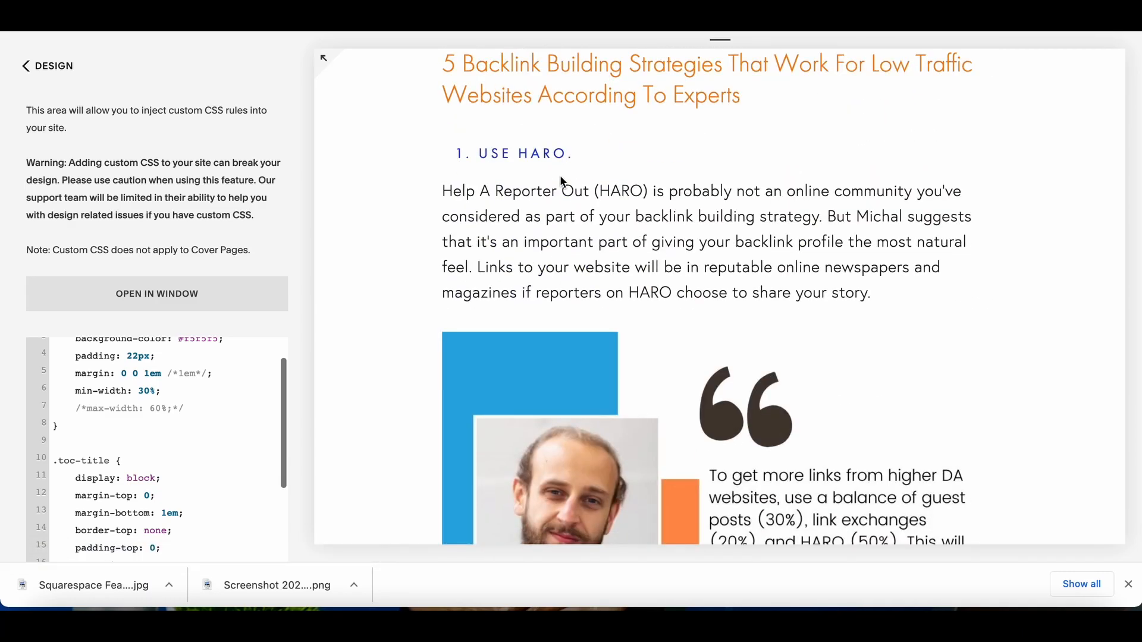
{"action": "scroll", "scroll_direction": "up", "scroll_amount": 3}
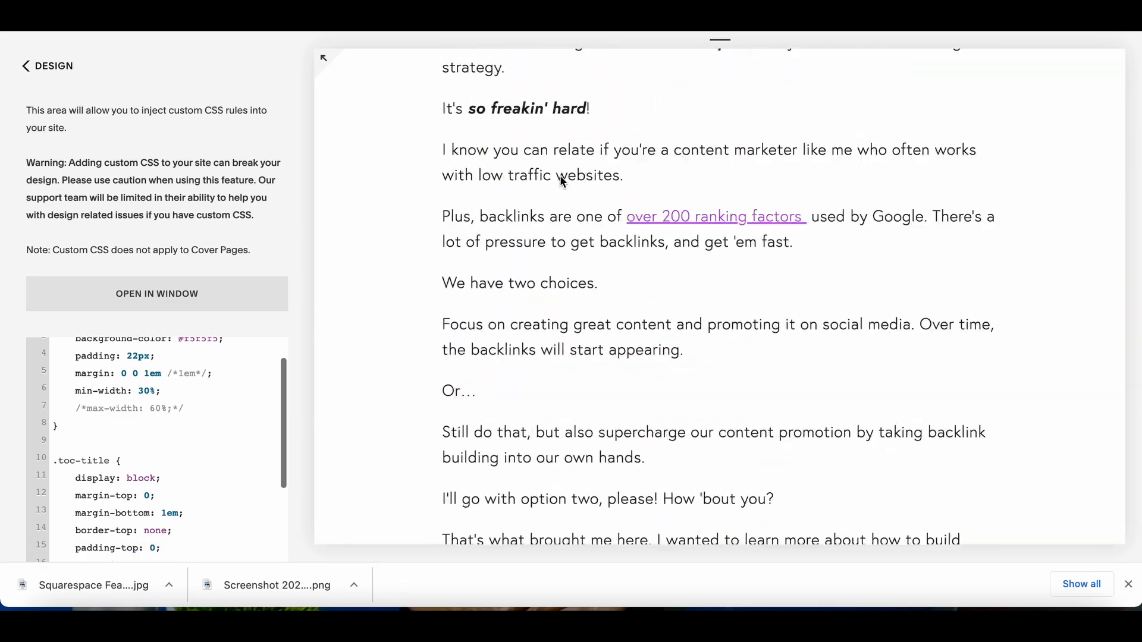
{"action": "scroll", "scroll_direction": "up", "scroll_amount": 3}
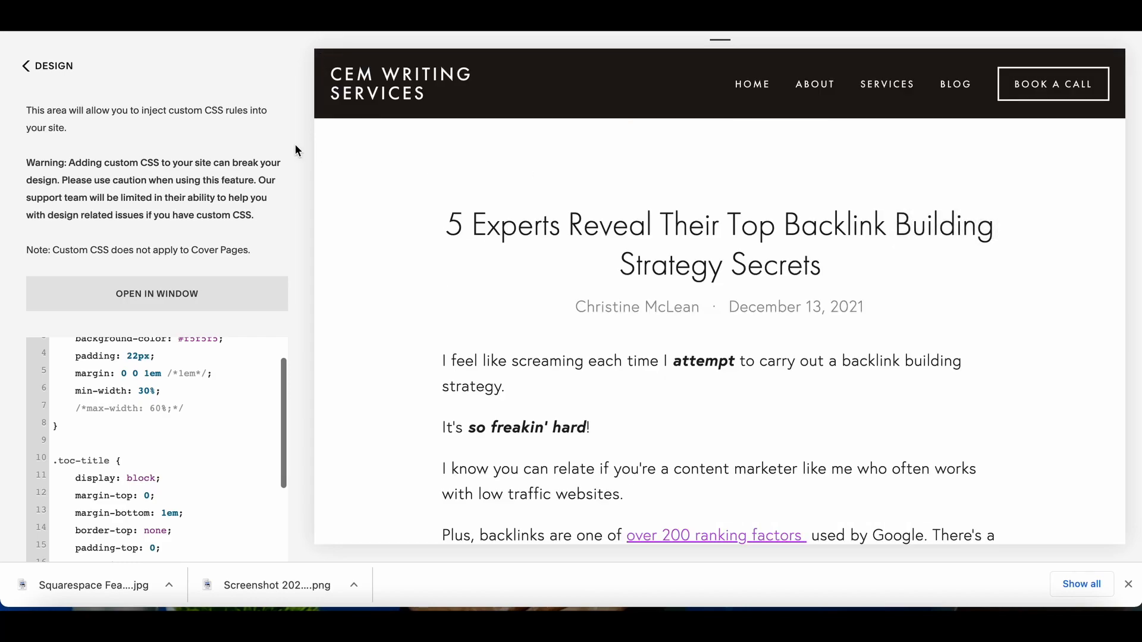